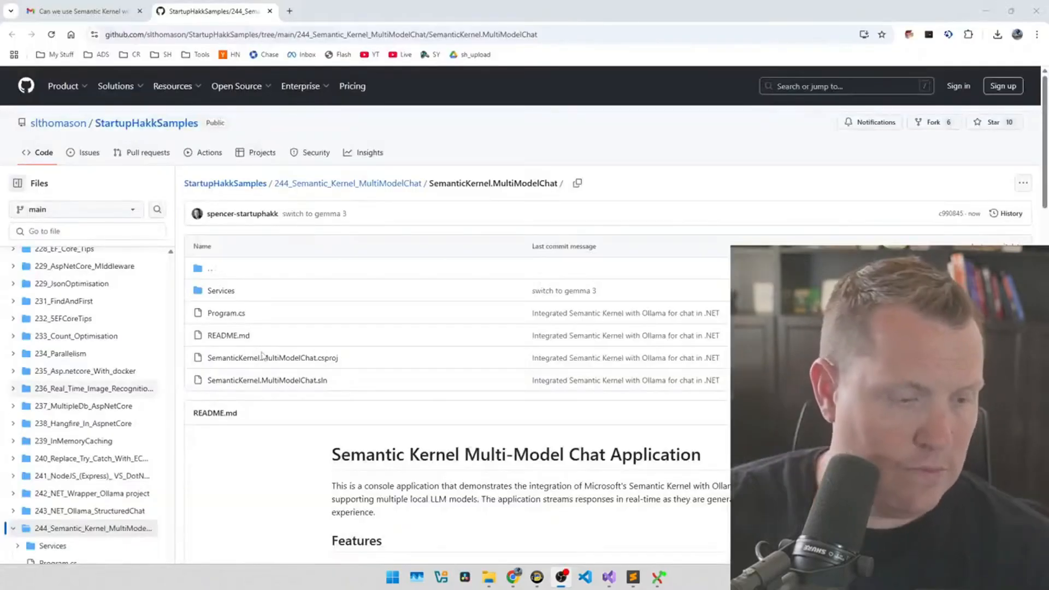
# Step: Select the repository folder's web address and scroll through the README
pyautogui.click(300, 86)
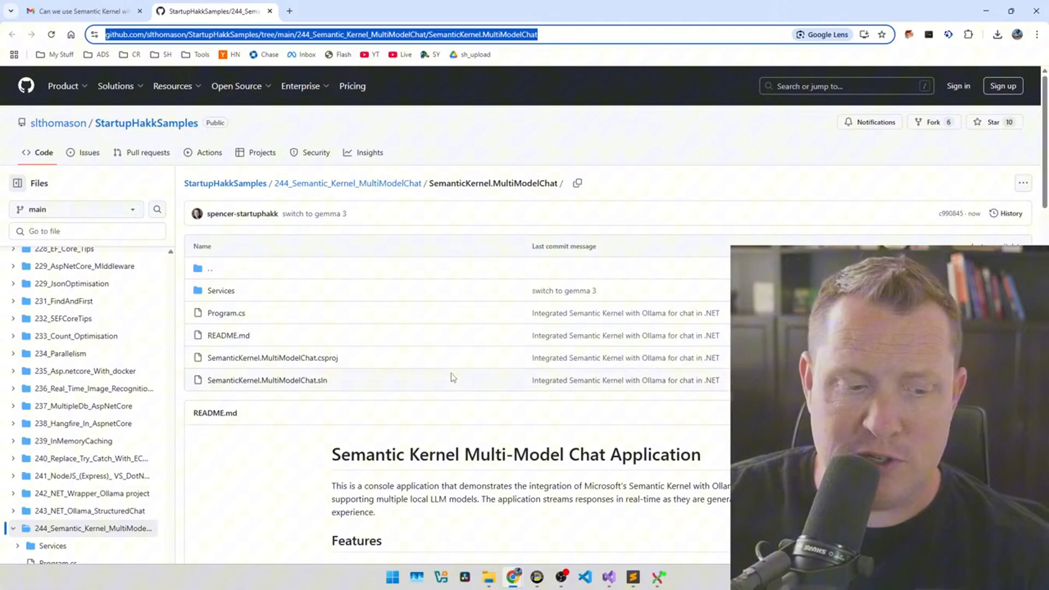
pyautogui.scroll(-3)
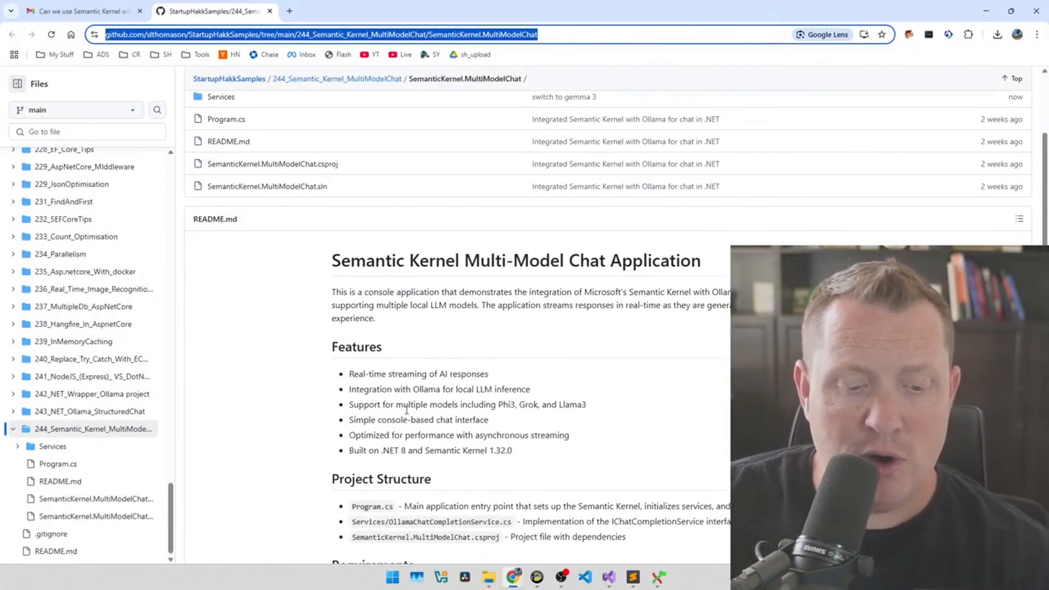
pyautogui.scroll(-3)
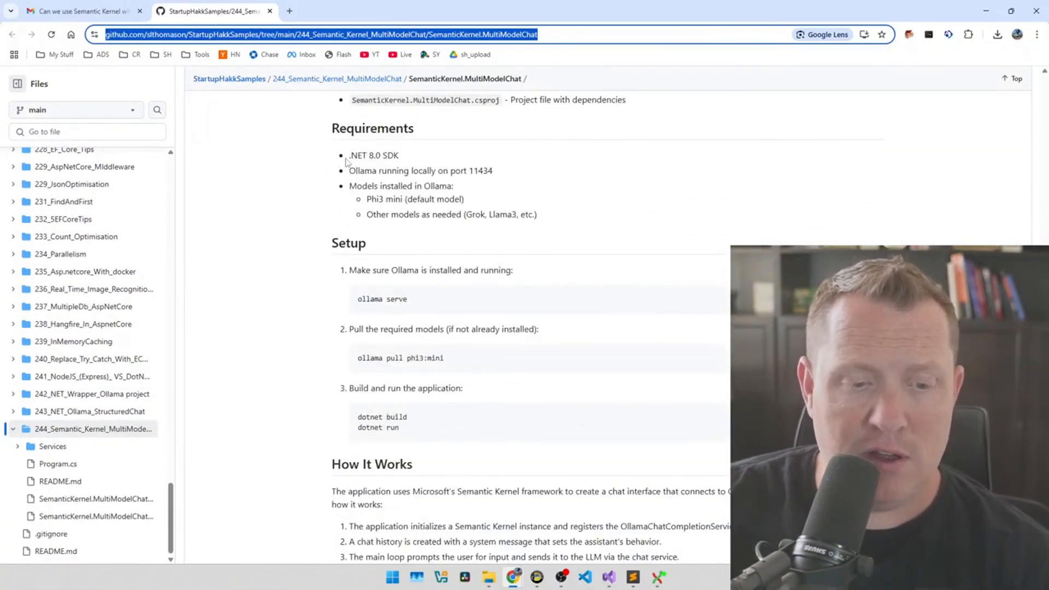
pyautogui.scroll(3)
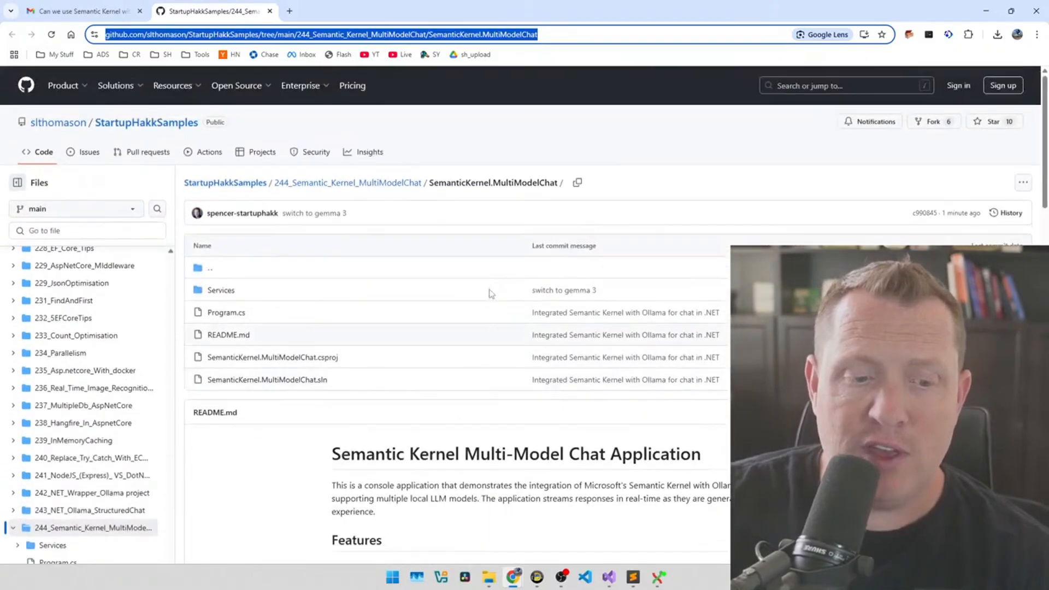
pyautogui.moveTo(306, 194)
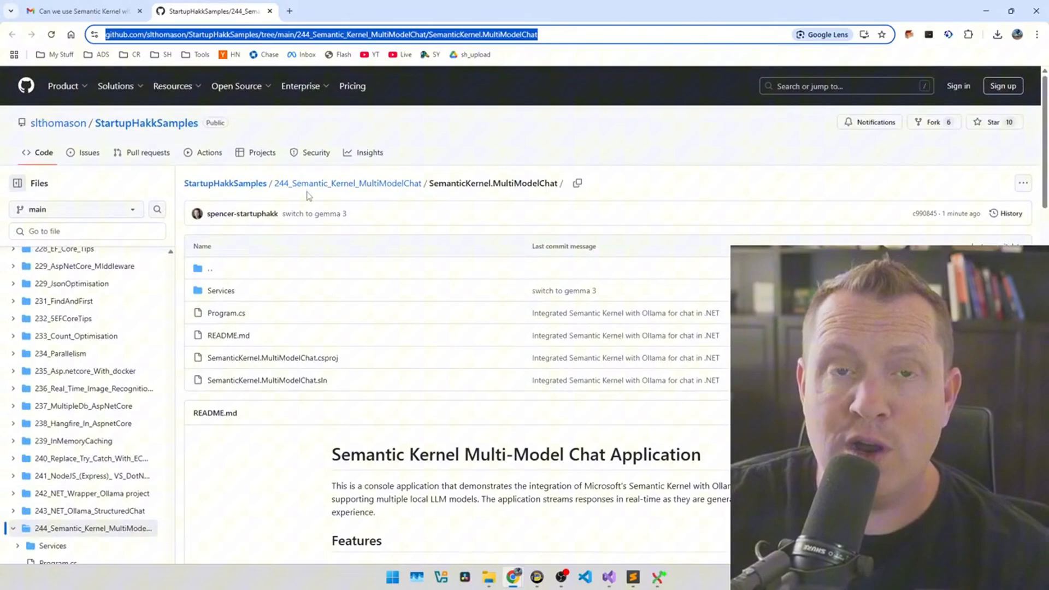
pyautogui.moveTo(340, 191)
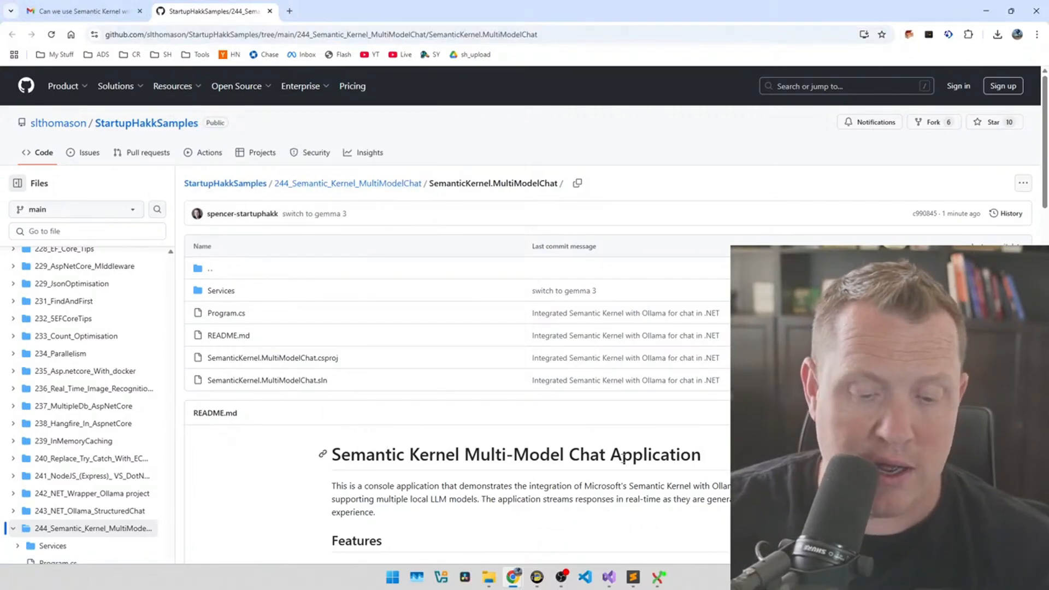
# Step: Switch to Visual Studio's Program.cs and highlight the Ollama port 11434
pyautogui.click(608, 577)
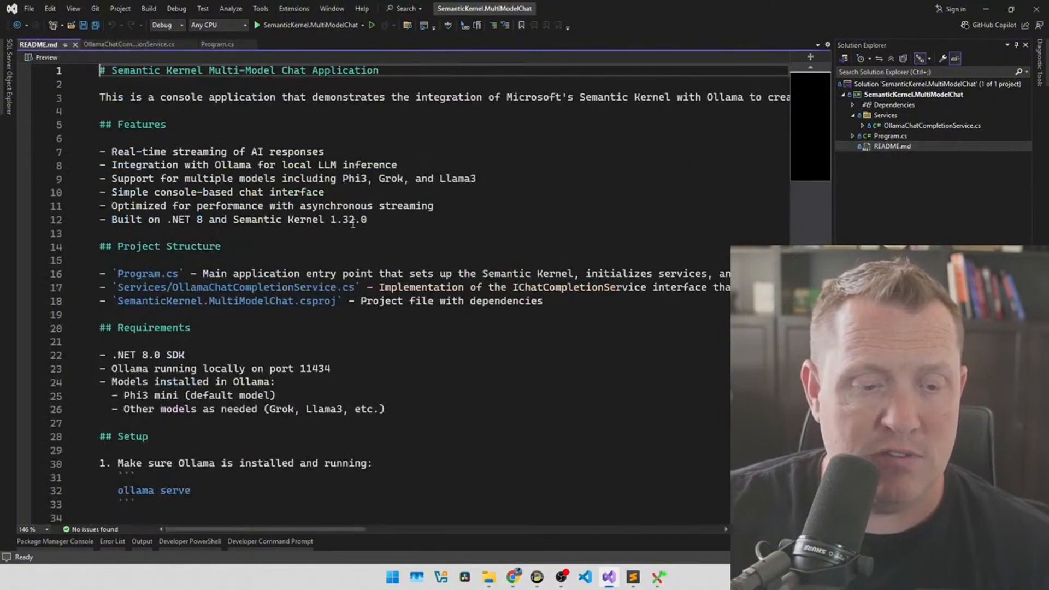
pyautogui.scroll(-3)
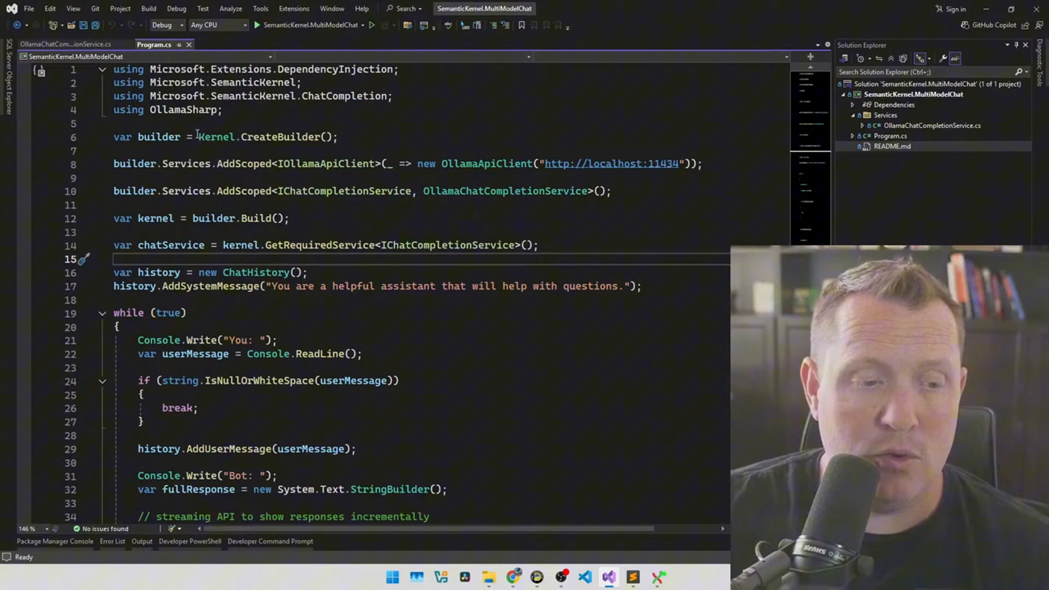
pyautogui.moveTo(281, 137)
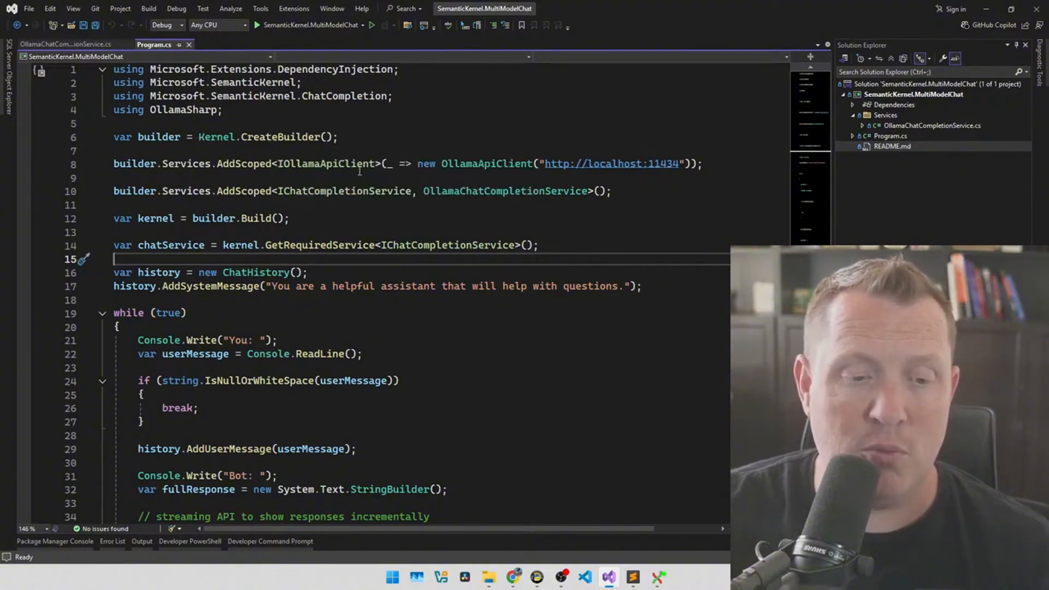
pyautogui.moveTo(358, 164)
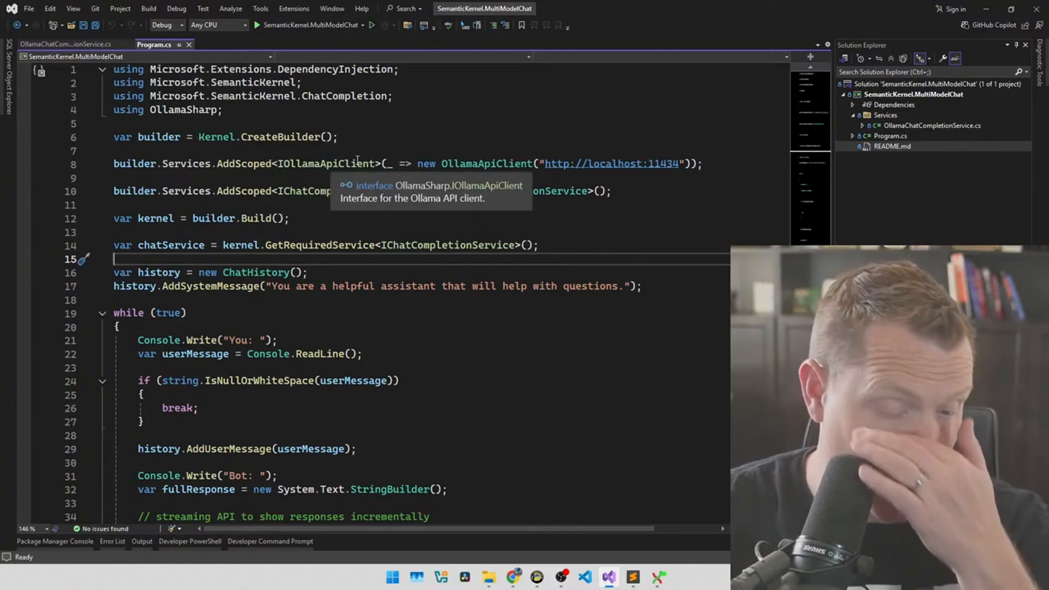
pyautogui.moveTo(414, 163)
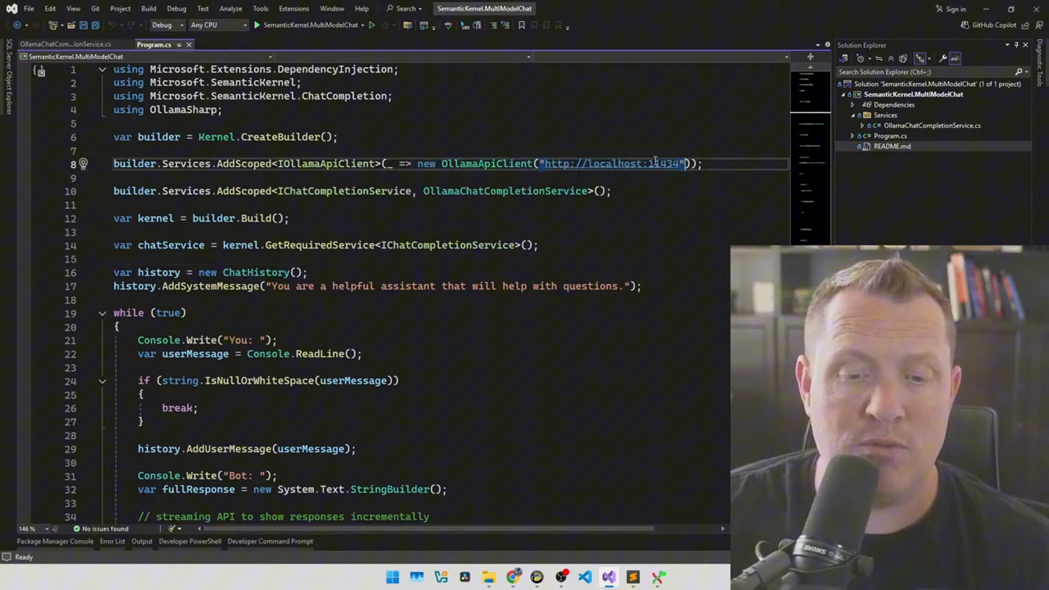
pyautogui.doubleClick(653, 163)
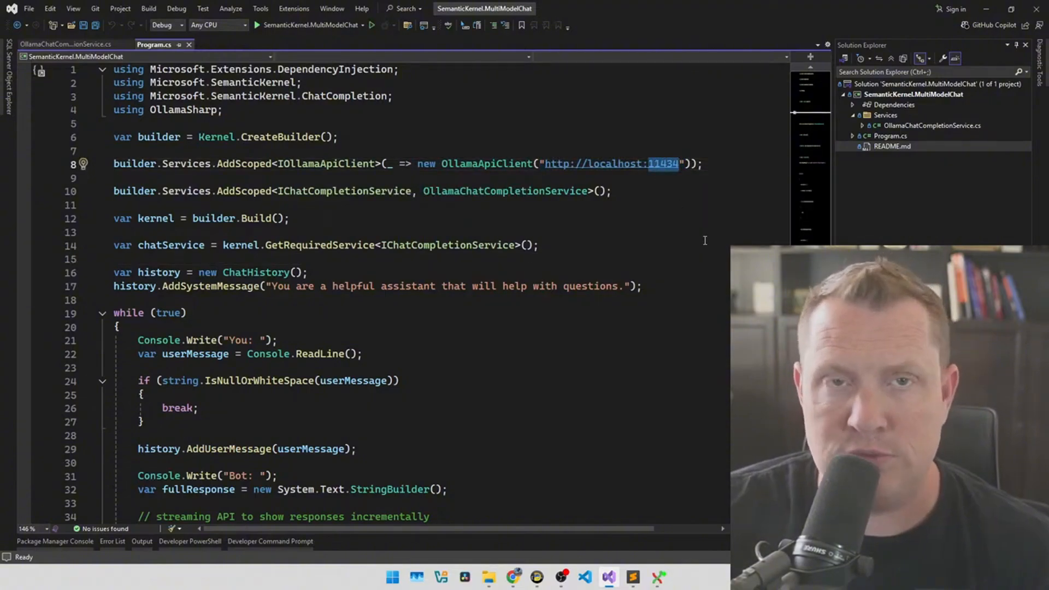
pyautogui.moveTo(423, 219)
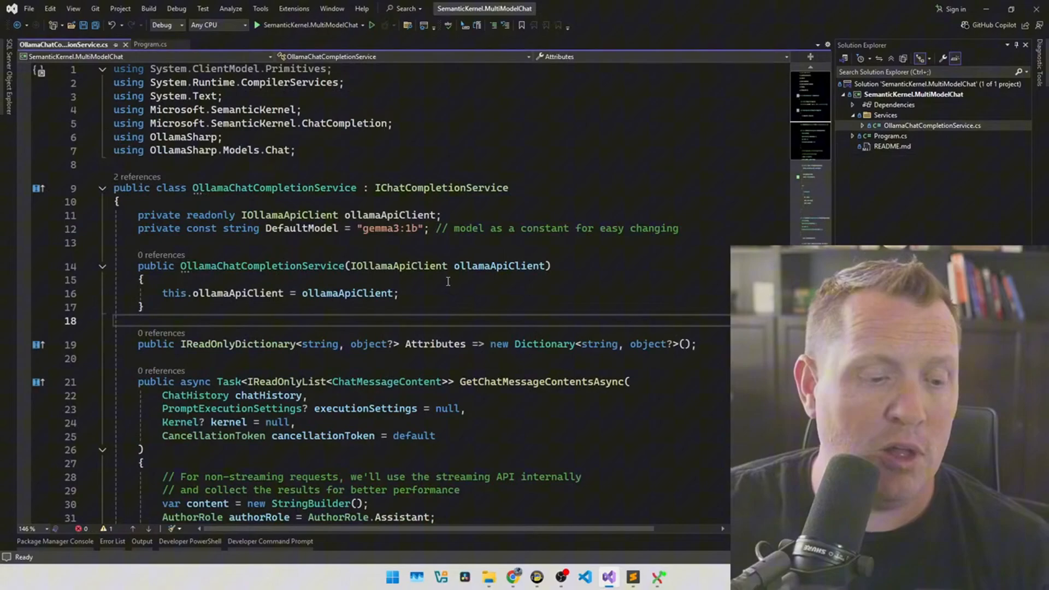
pyautogui.scroll(-3)
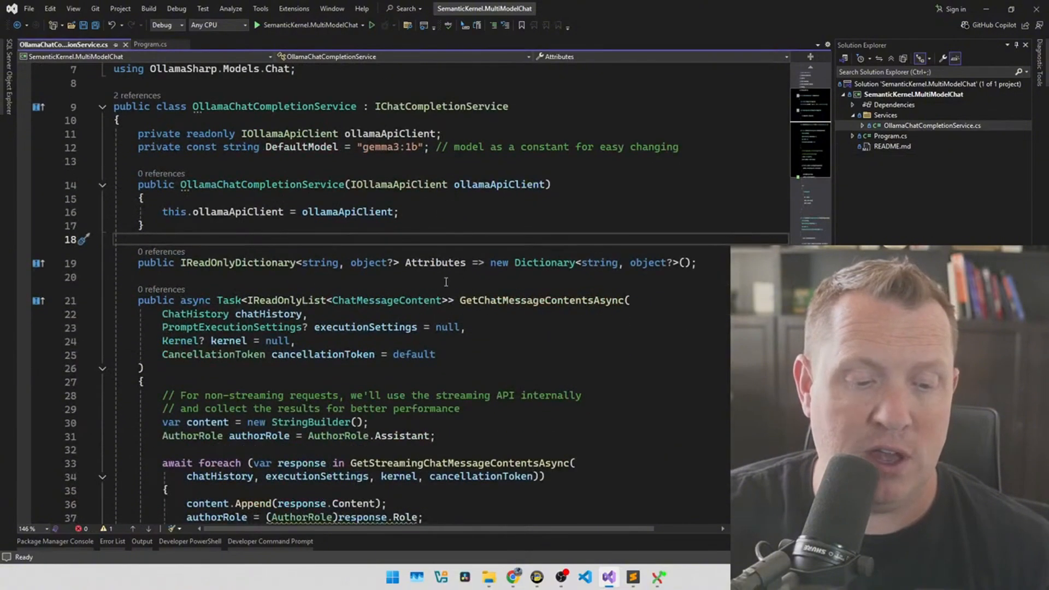
pyautogui.moveTo(347, 212)
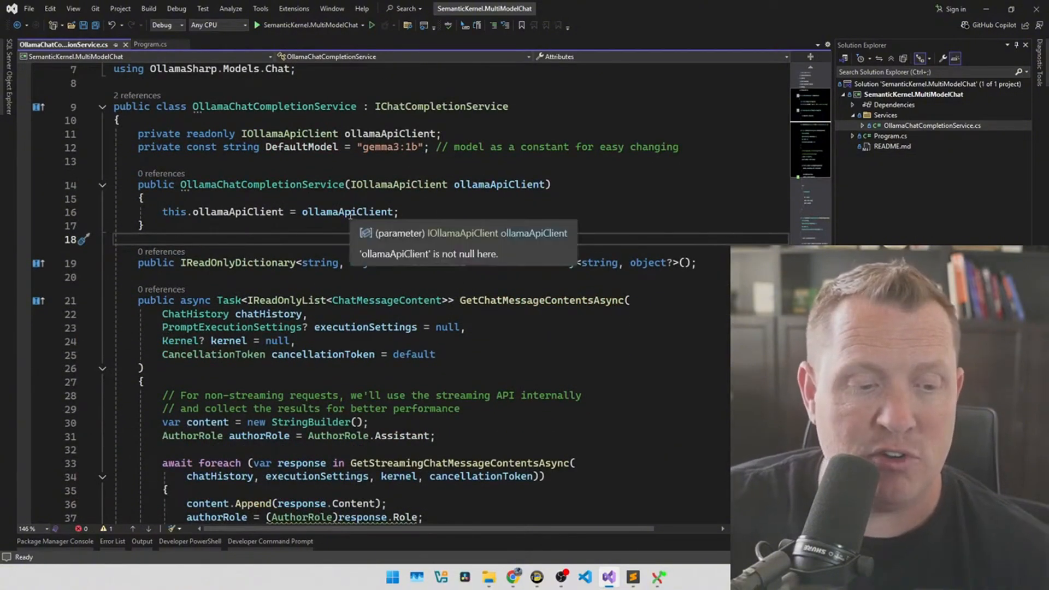
pyautogui.scroll(3)
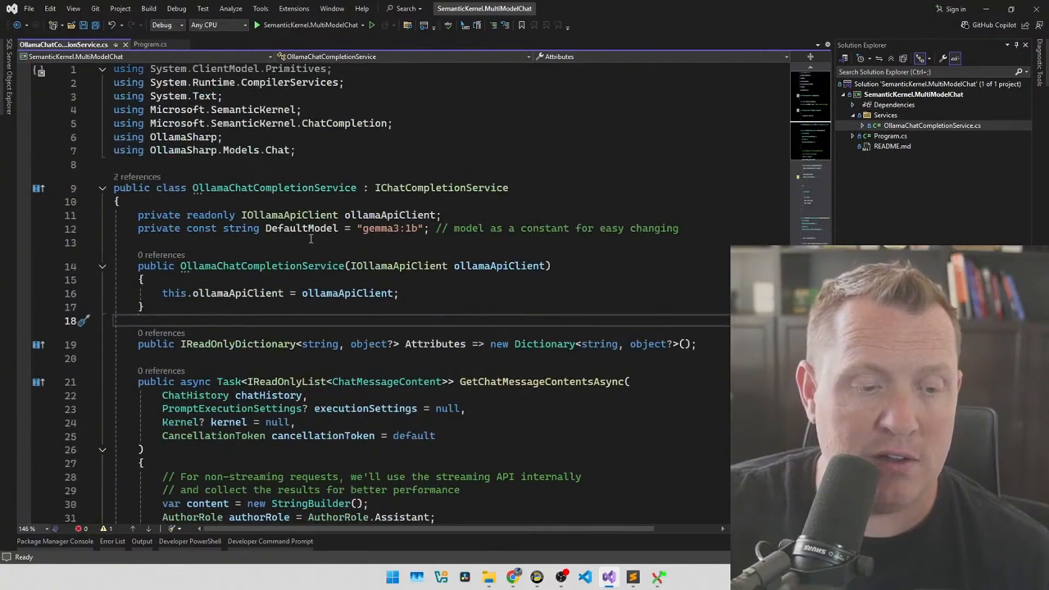
pyautogui.doubleClick(301, 229)
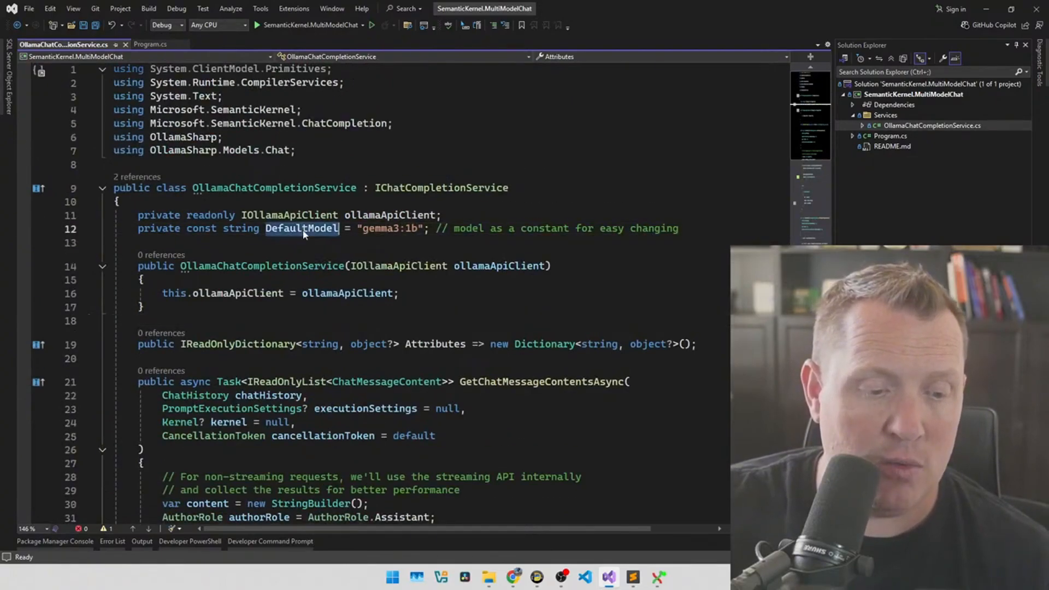
pyautogui.scroll(-3)
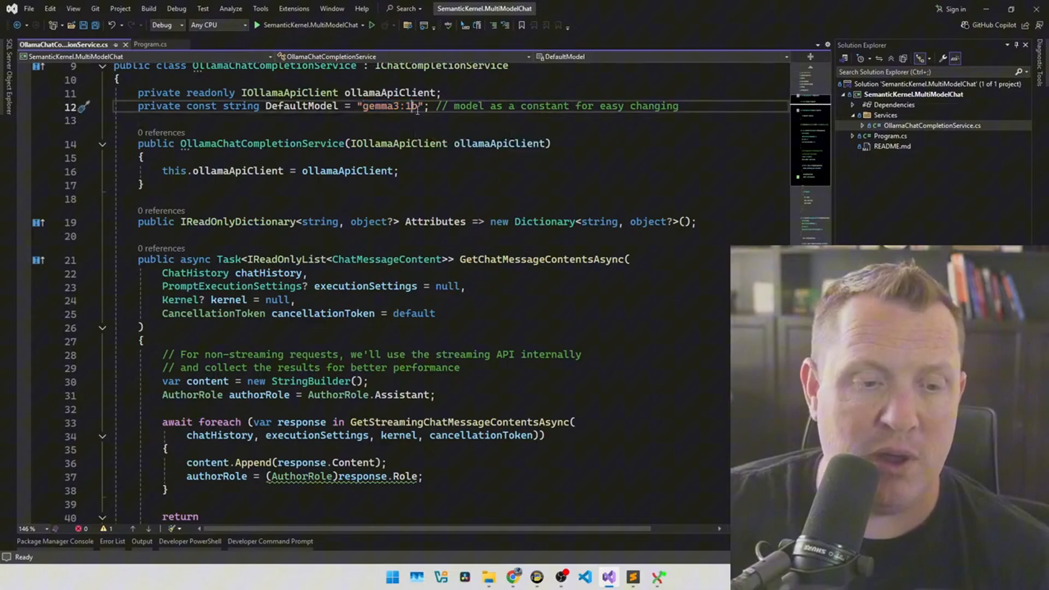
pyautogui.moveTo(243, 106)
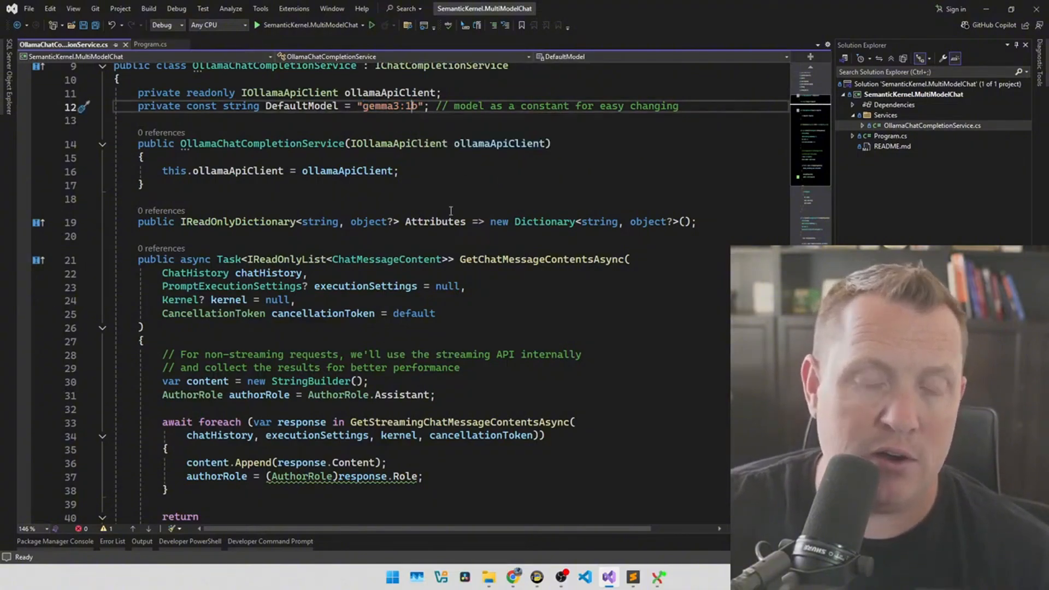
pyautogui.doubleClick(385, 105)
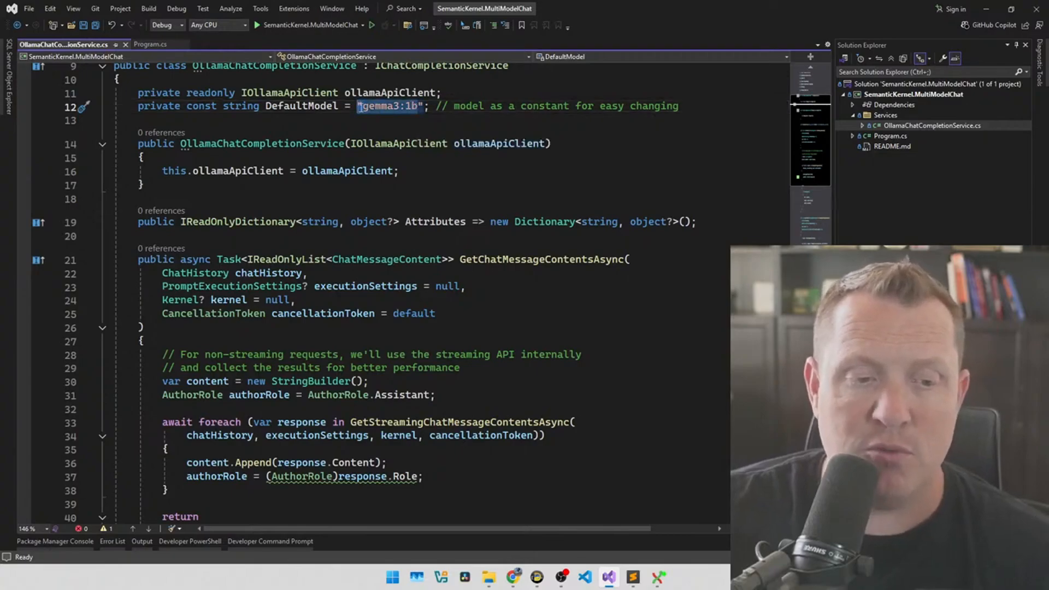
pyautogui.scroll(-3)
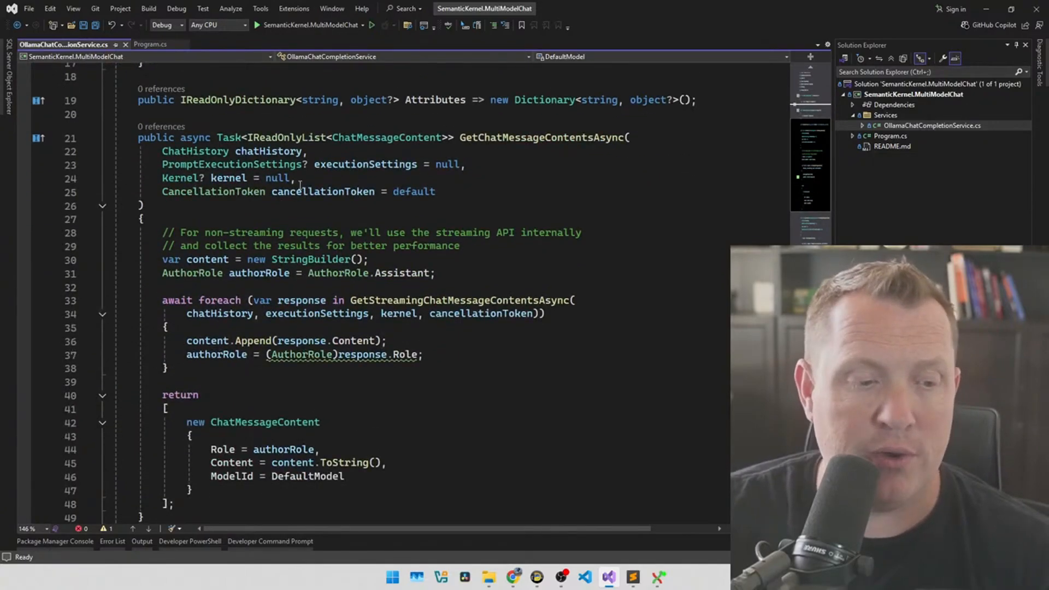
pyautogui.doubleClick(542, 137)
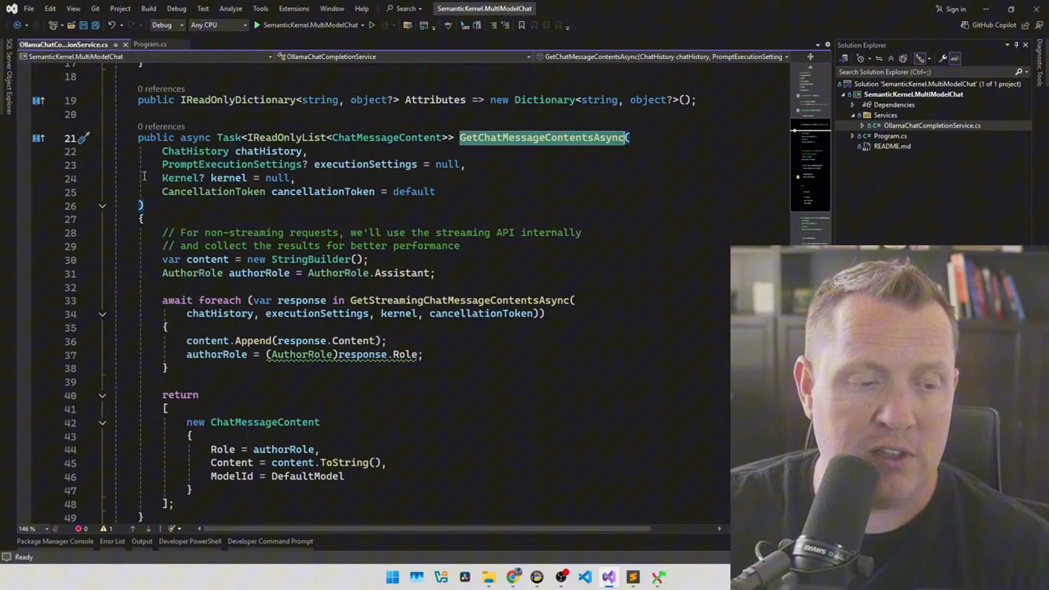
pyautogui.scroll(-3)
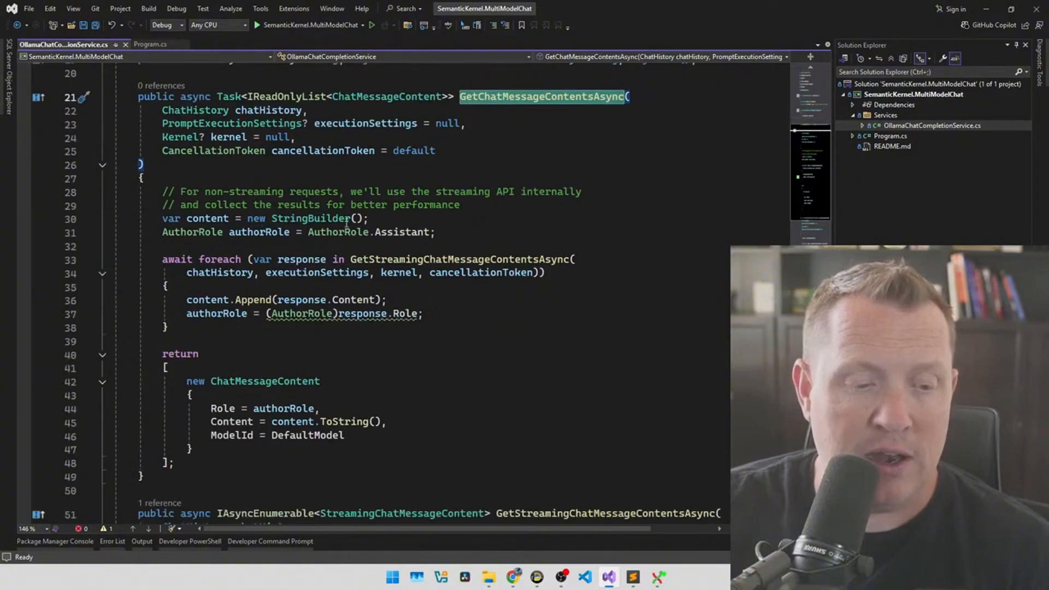
pyautogui.scroll(-3)
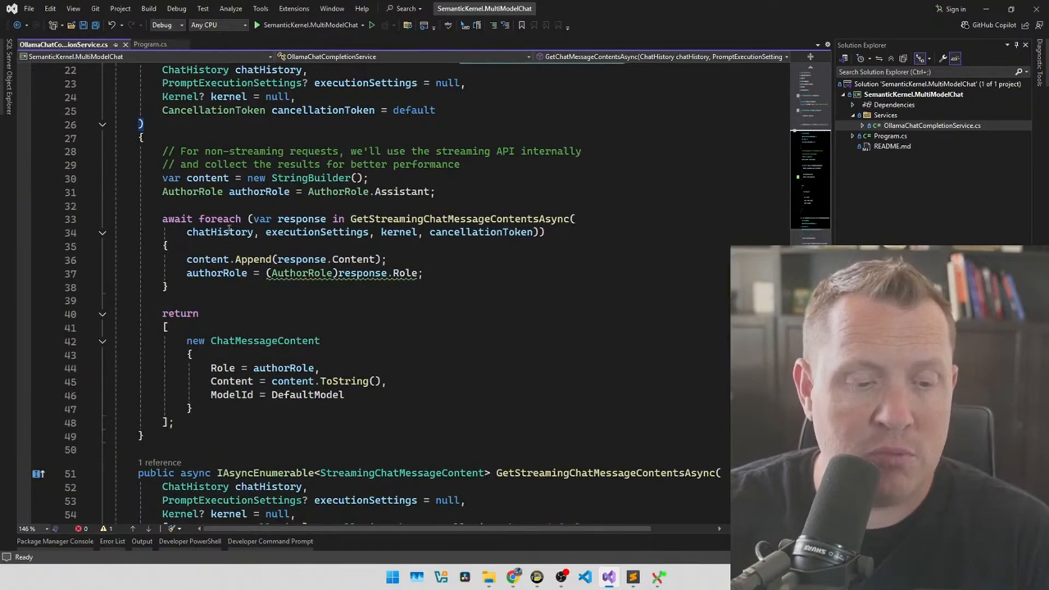
pyautogui.doubleClick(220, 232)
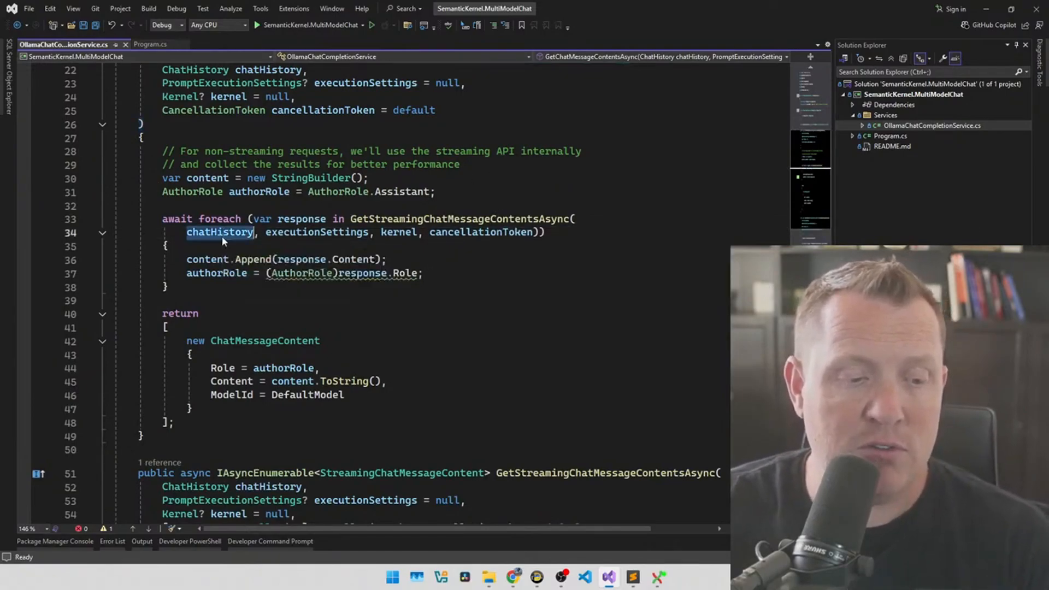
pyautogui.scroll(3)
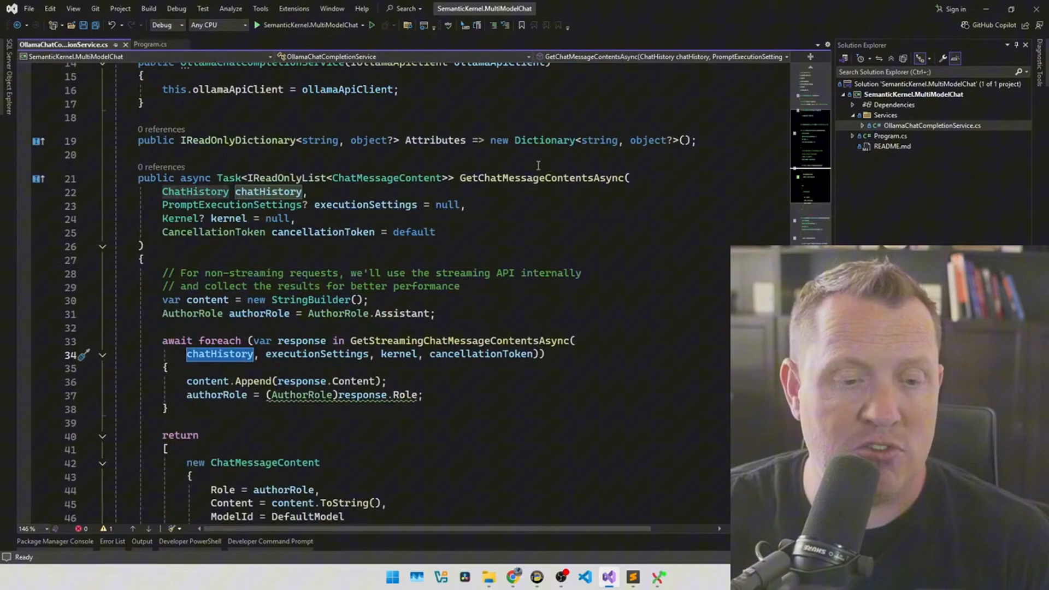
pyautogui.moveTo(268, 191)
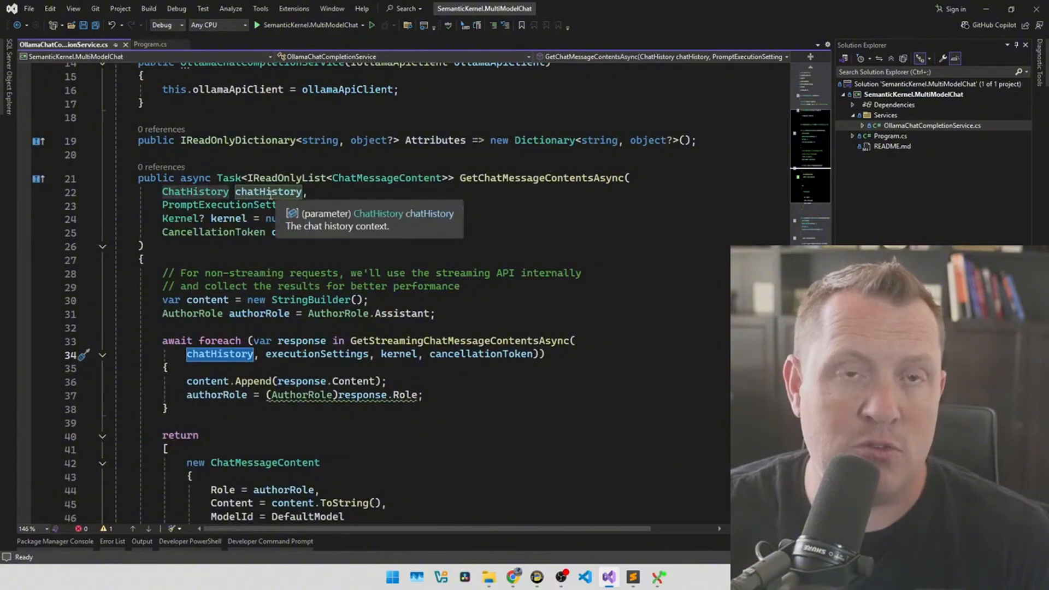
pyautogui.scroll(-3)
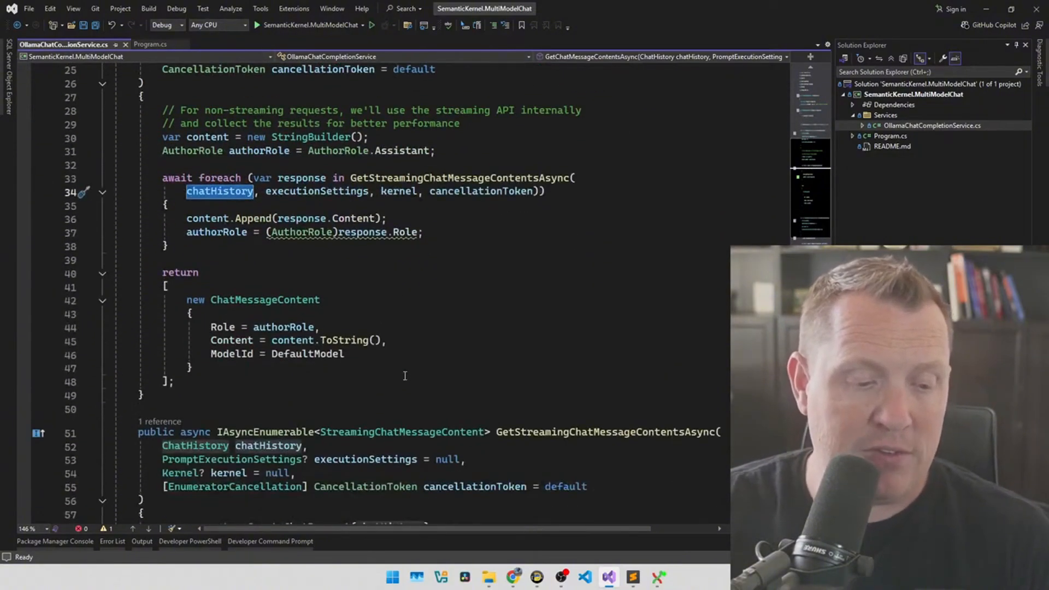
pyautogui.scroll(-3)
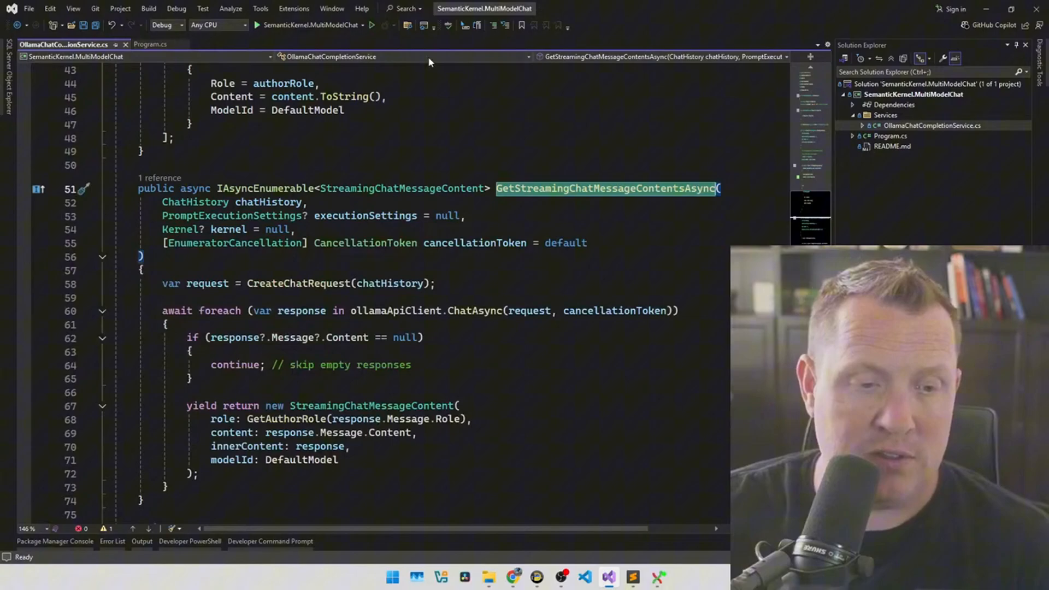
pyautogui.moveTo(144, 289)
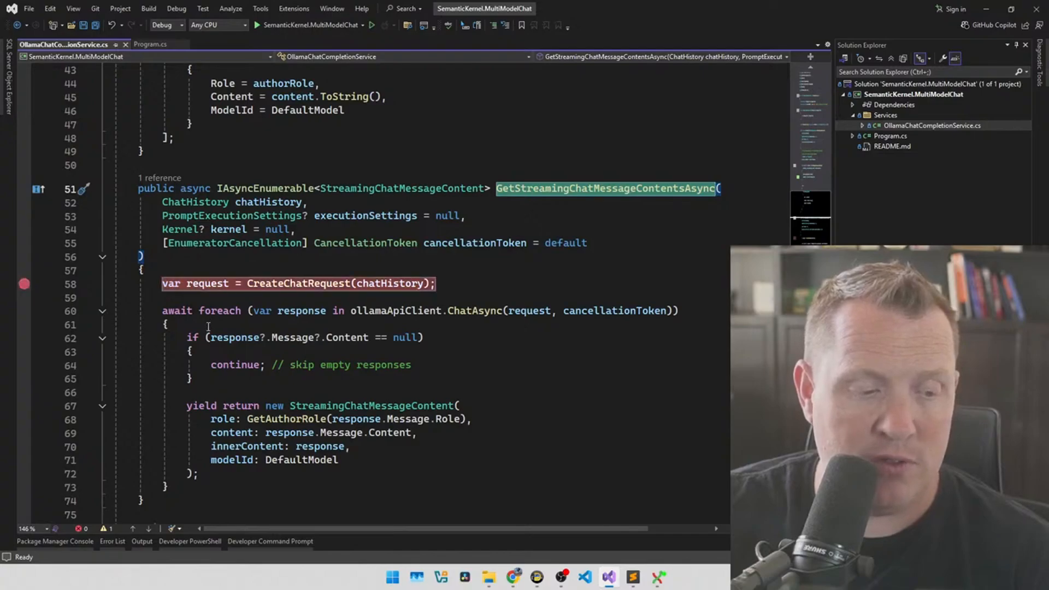
# Step: Ask the running chat app 'Why is the sky blue??' to hit the breakpoint
pyautogui.scroll(3)
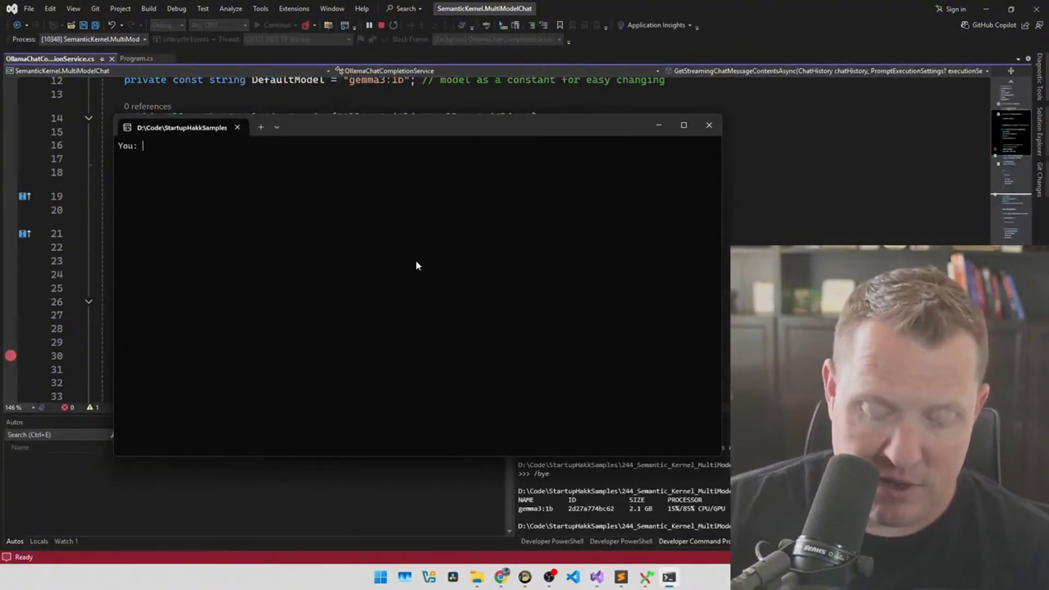
pyautogui.write('Why is the sky')
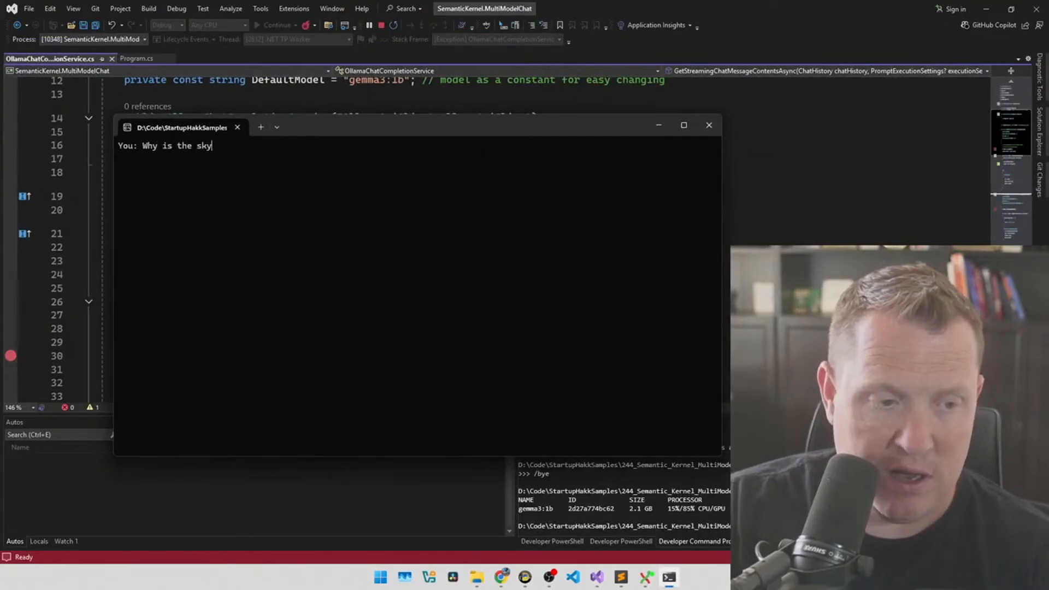
pyautogui.write('blue??')
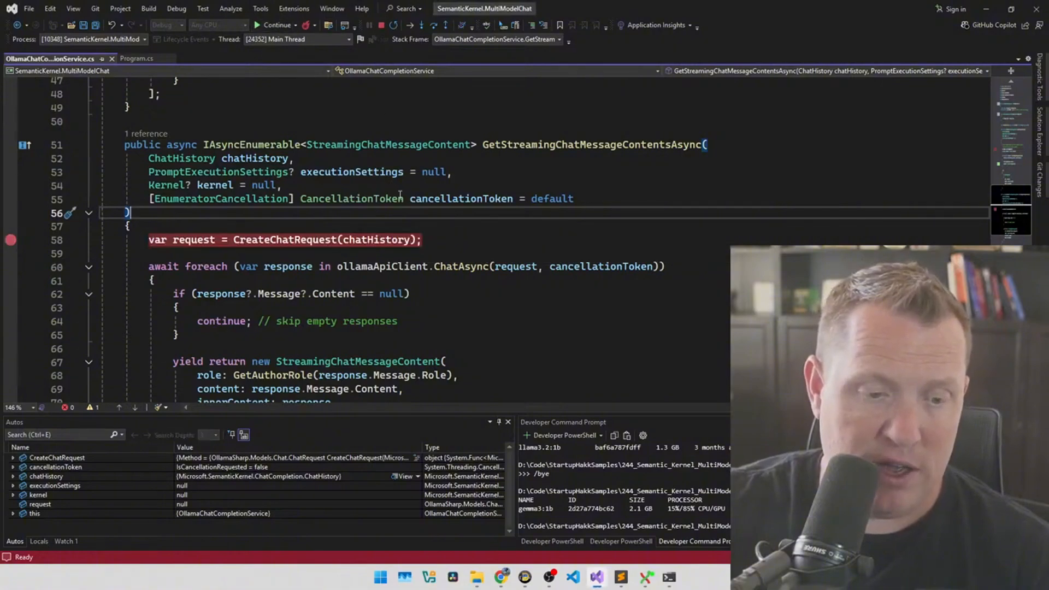
# Step: Resume past the breakpoint and browse the CreateChatRequest code while the answer streams
pyautogui.click(274, 24)
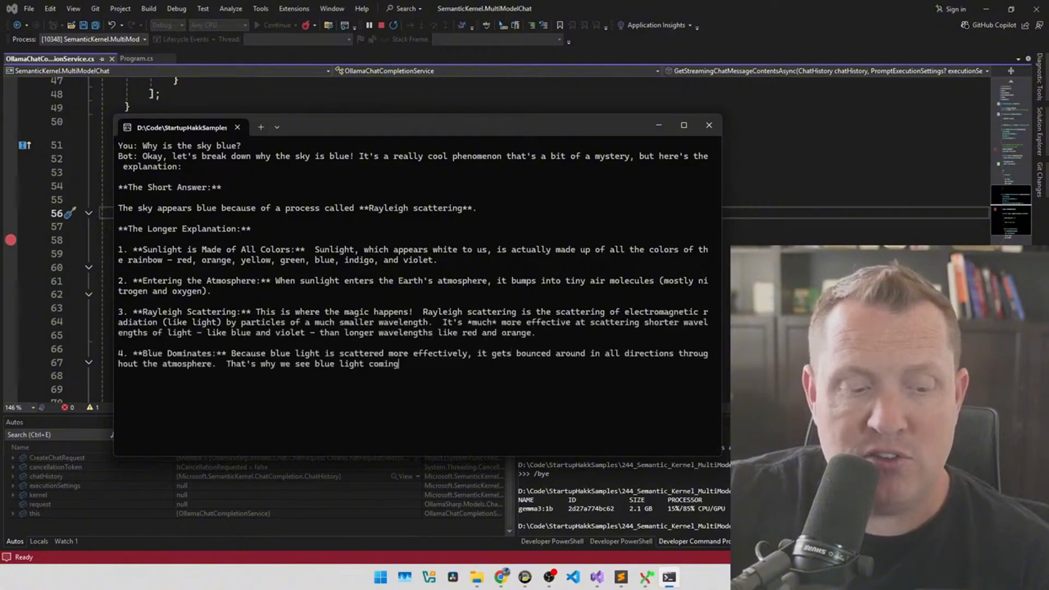
pyautogui.click(708, 125)
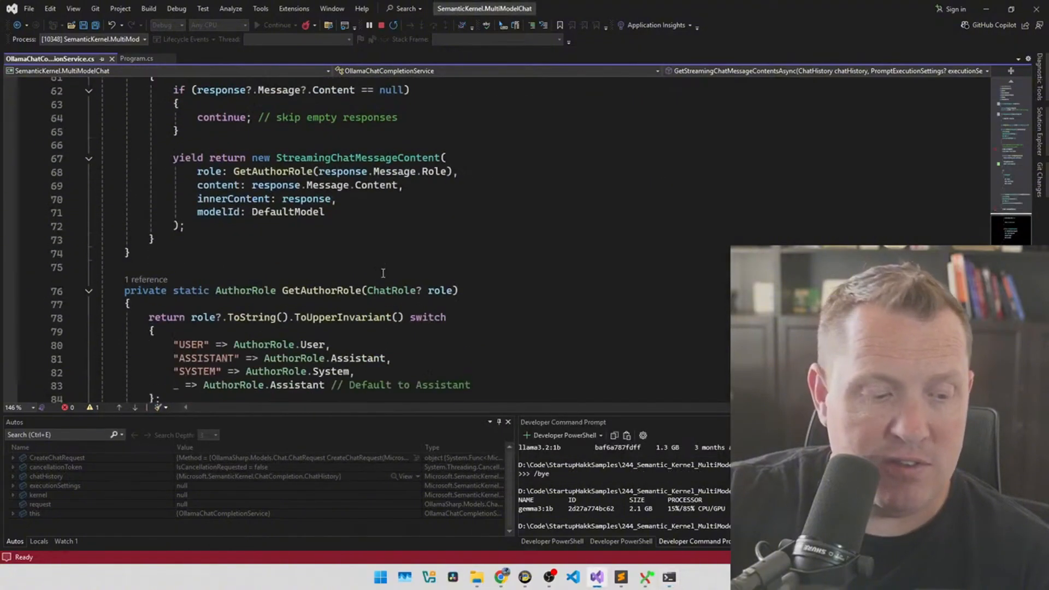
pyautogui.scroll(-3)
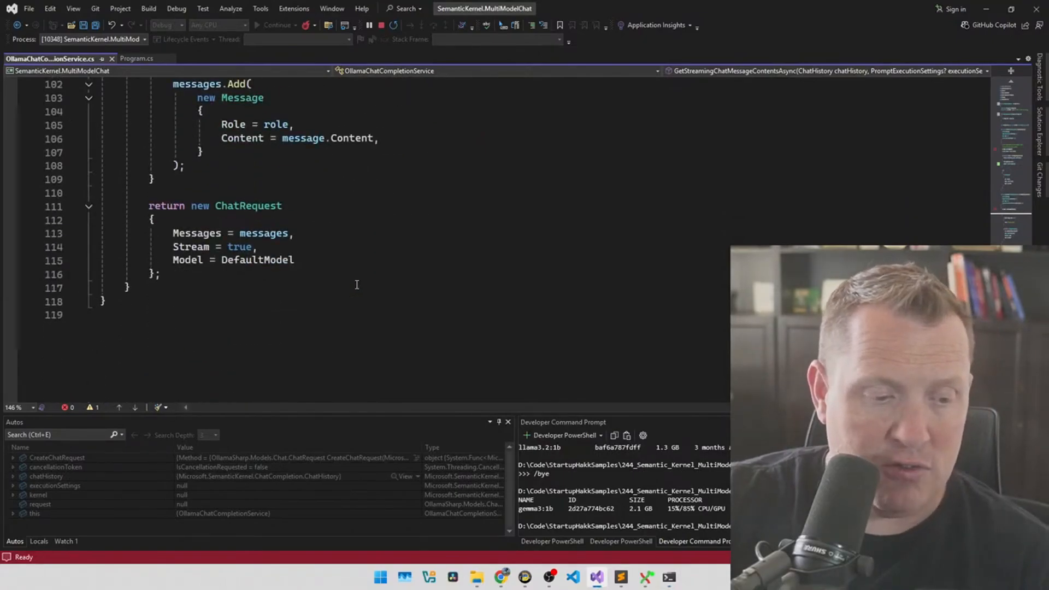
pyautogui.scroll(3)
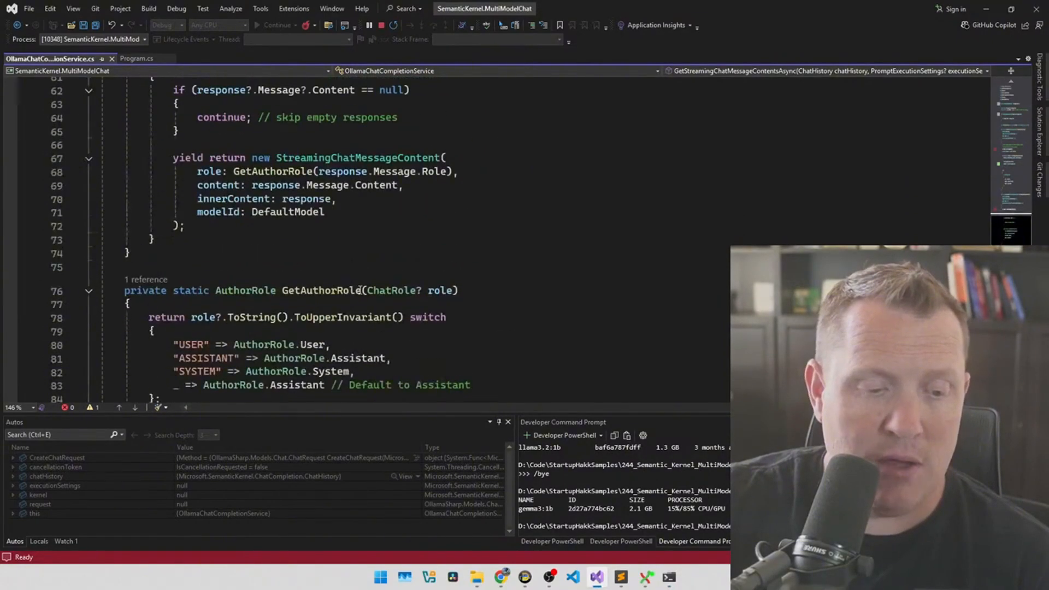
pyautogui.scroll(3)
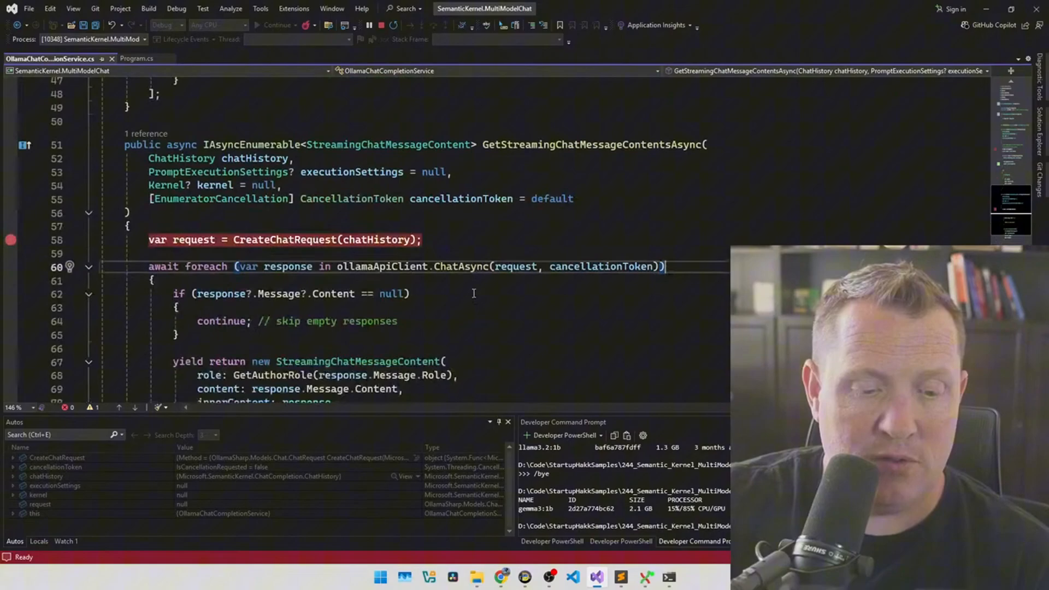
pyautogui.moveTo(290, 240)
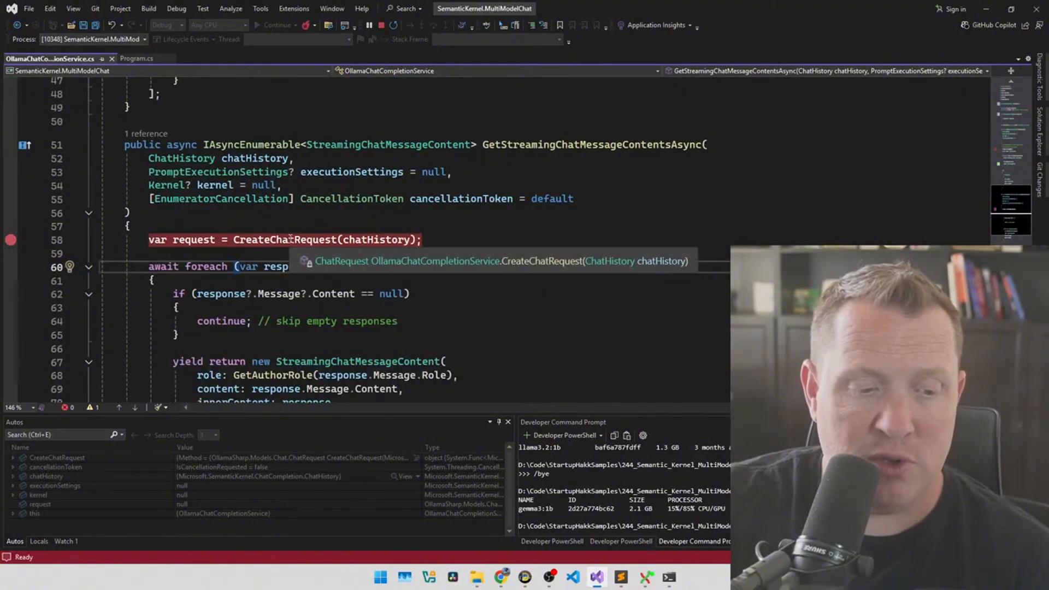
pyautogui.rightClick(294, 240)
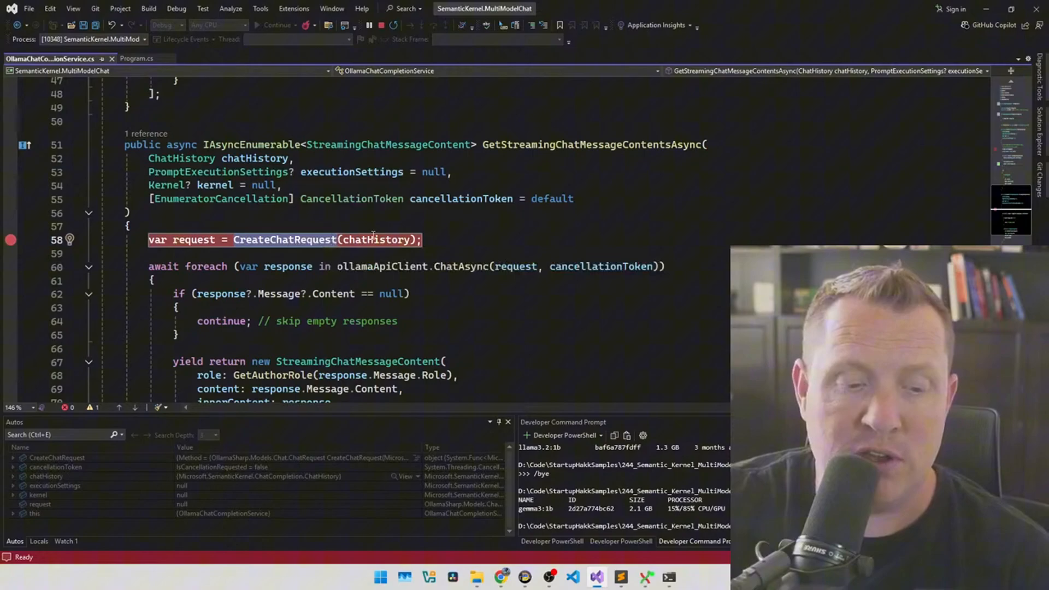
pyautogui.moveTo(288, 239)
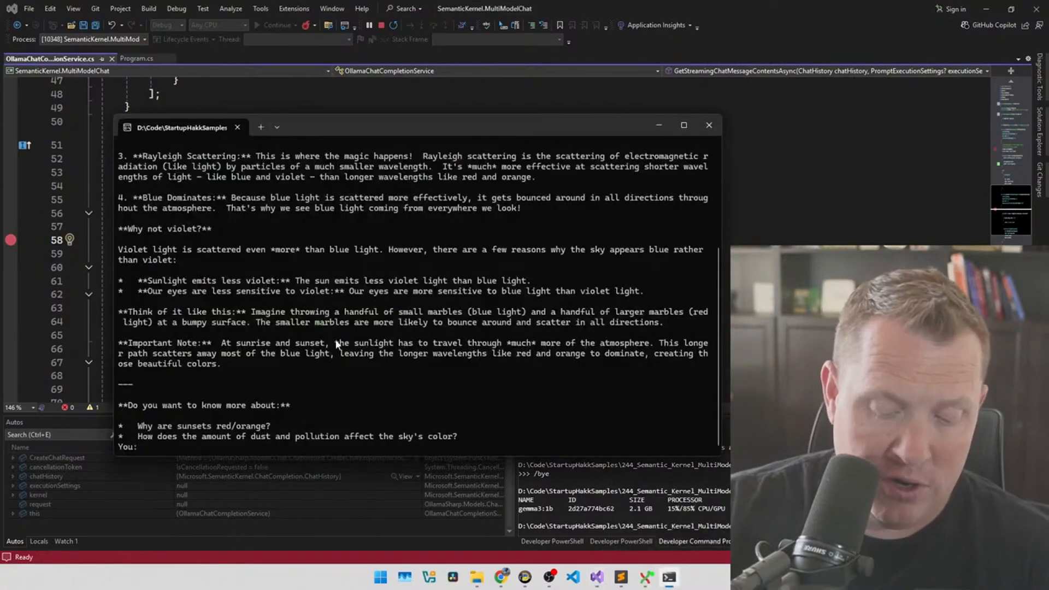
# Step: Ask the chat app the follow-up 'What was my previous question'
pyautogui.write('What was my')
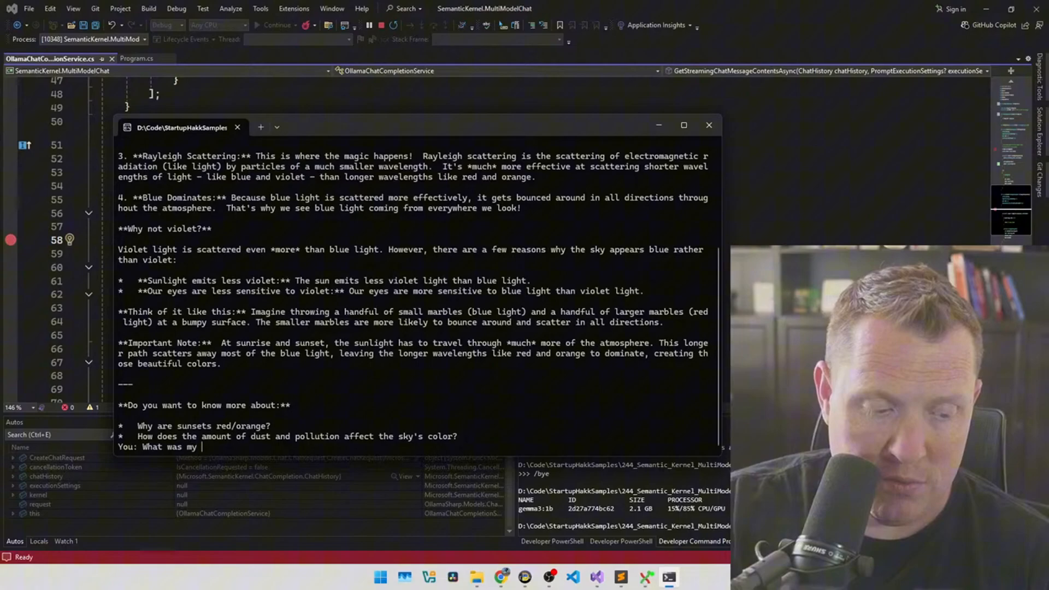
pyautogui.write('previous question')
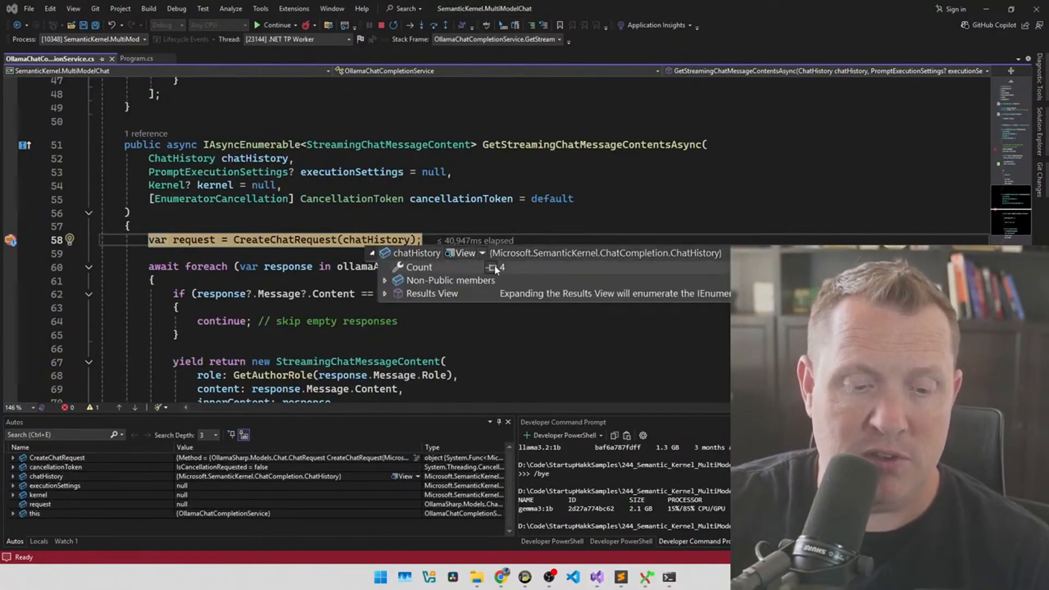
pyautogui.moveTo(502, 270)
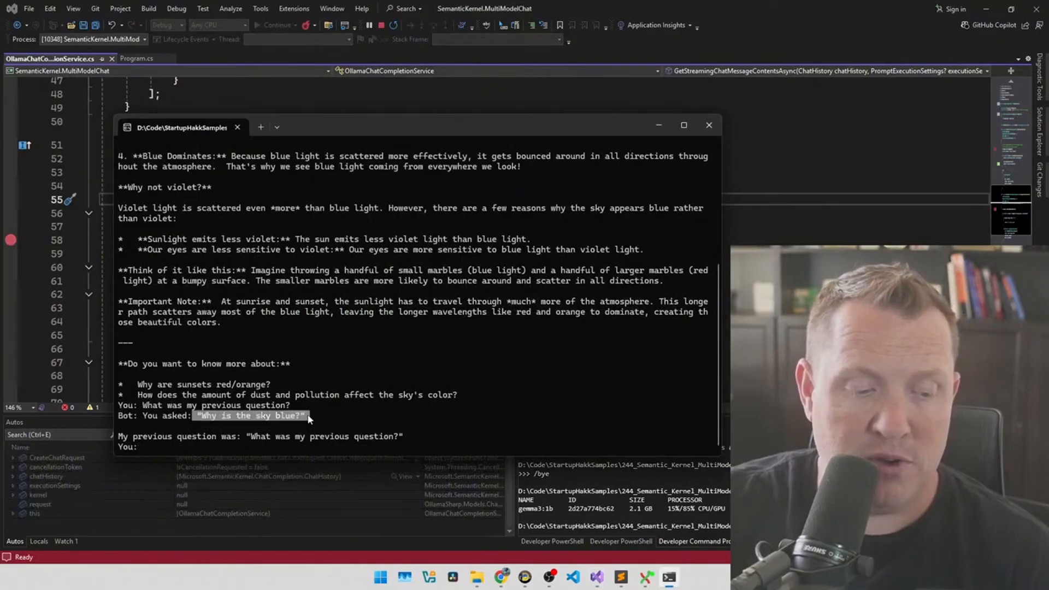
pyautogui.moveTo(206, 403)
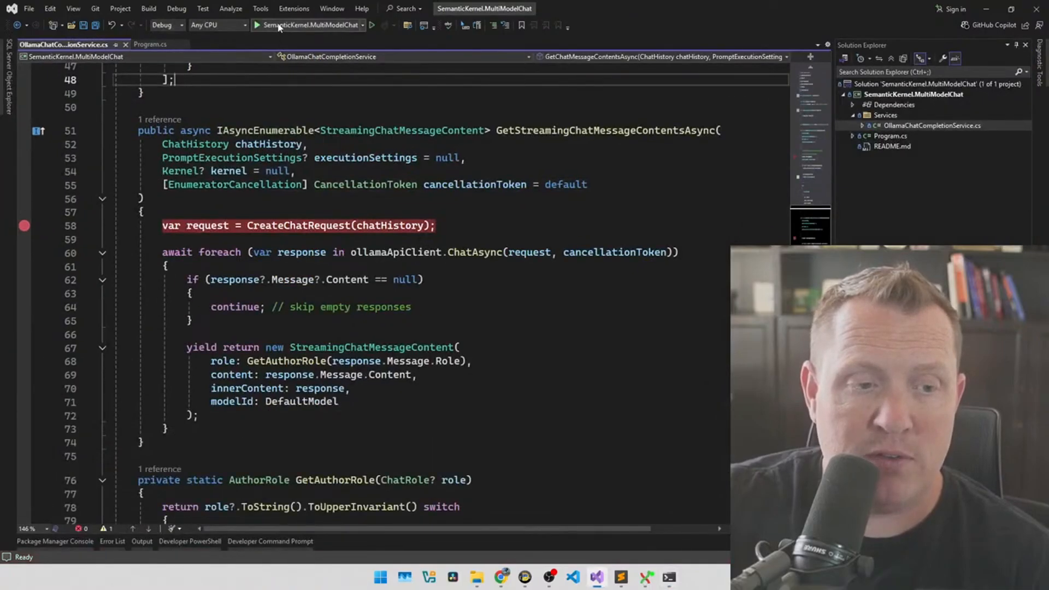
# Step: Restart the chat app, ask 'What was my previous question', resume, and return to the streaming code
pyautogui.click(257, 25)
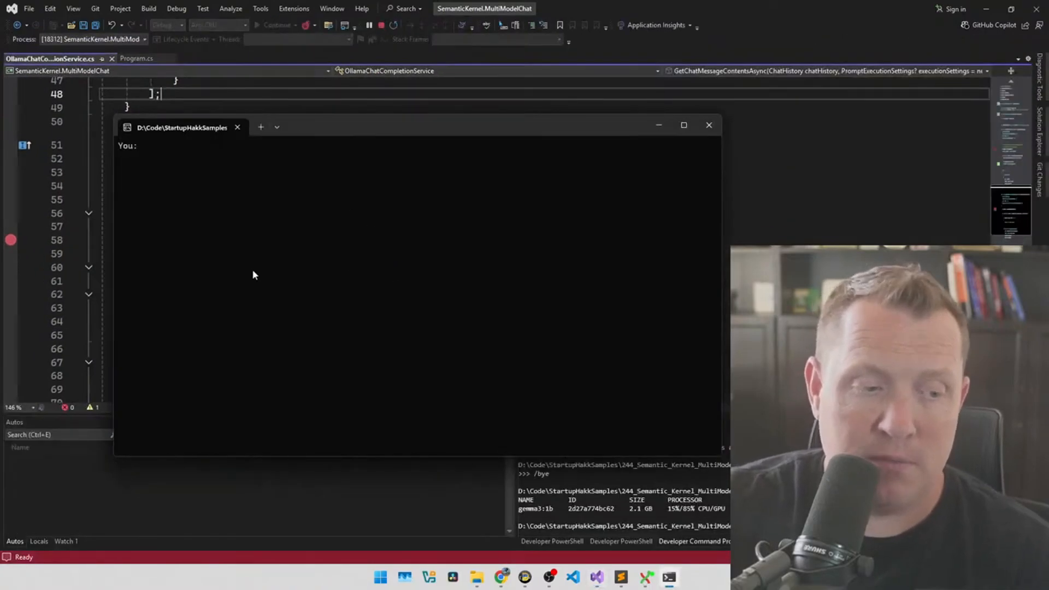
pyautogui.write('What was my')
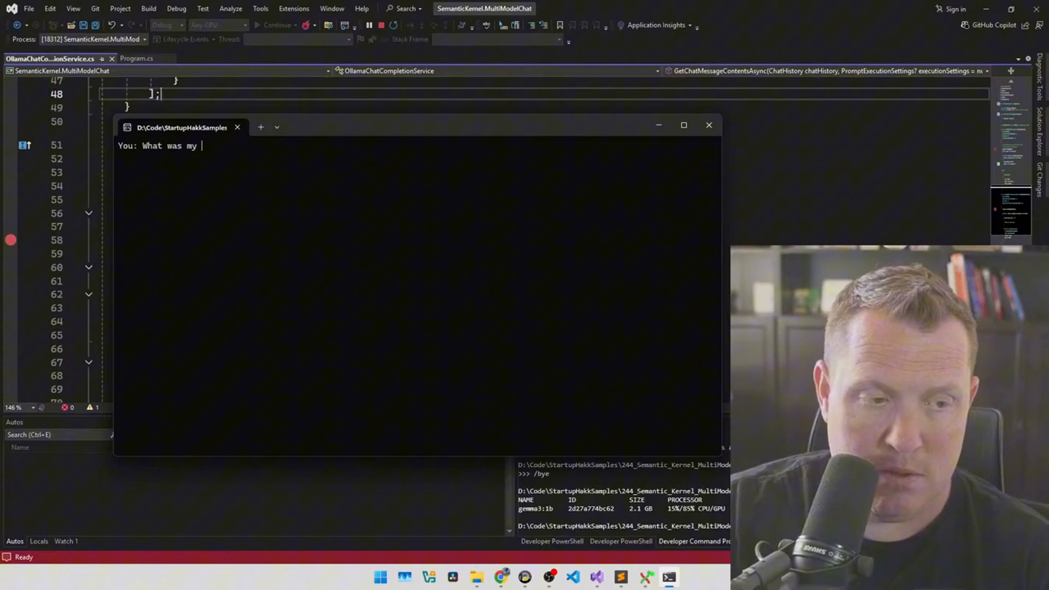
pyautogui.write('previous que')
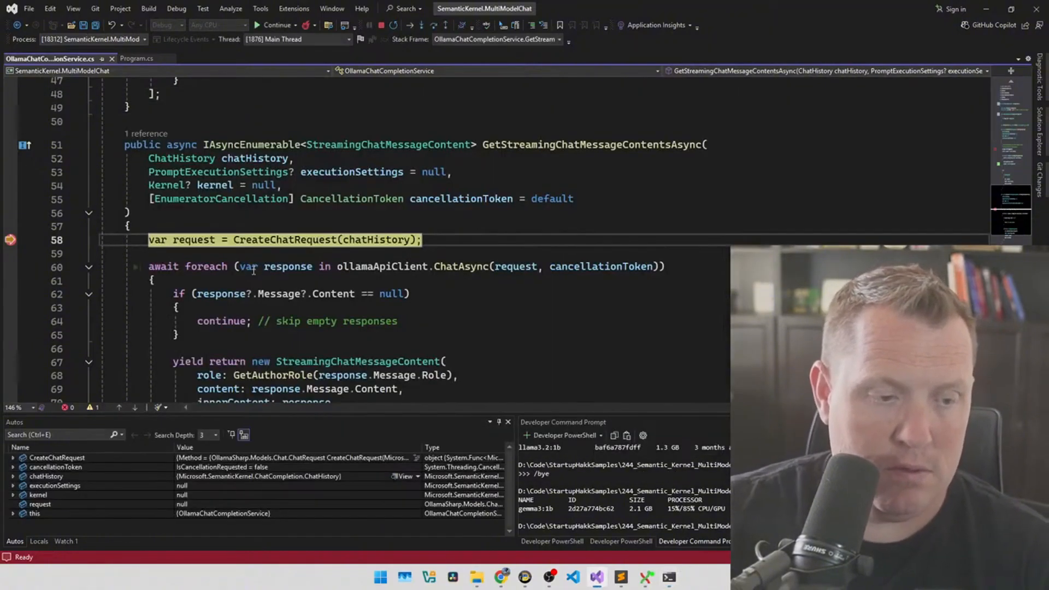
pyautogui.click(275, 25)
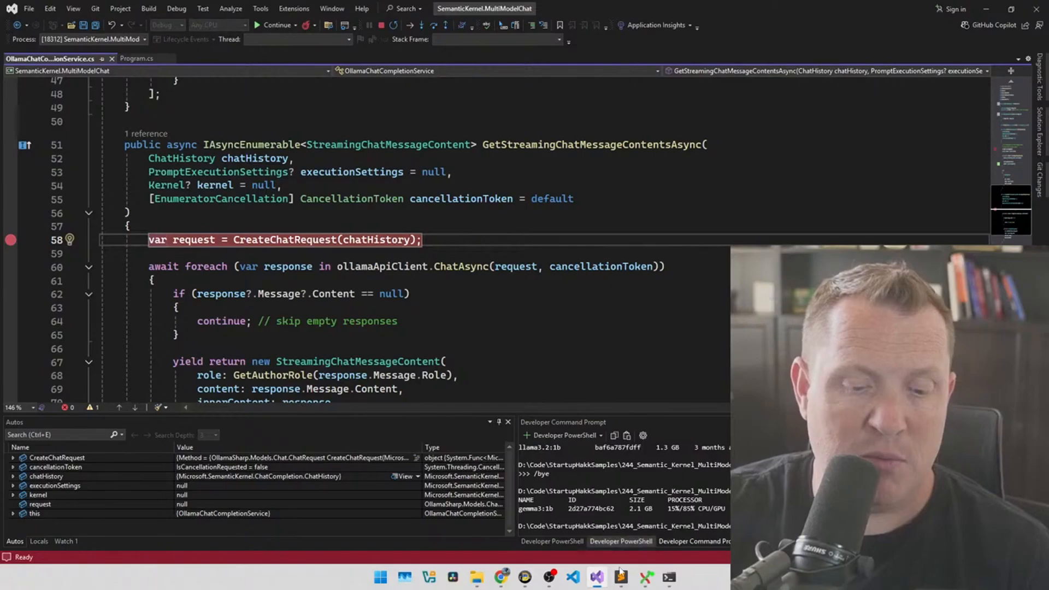
pyautogui.click(619, 577)
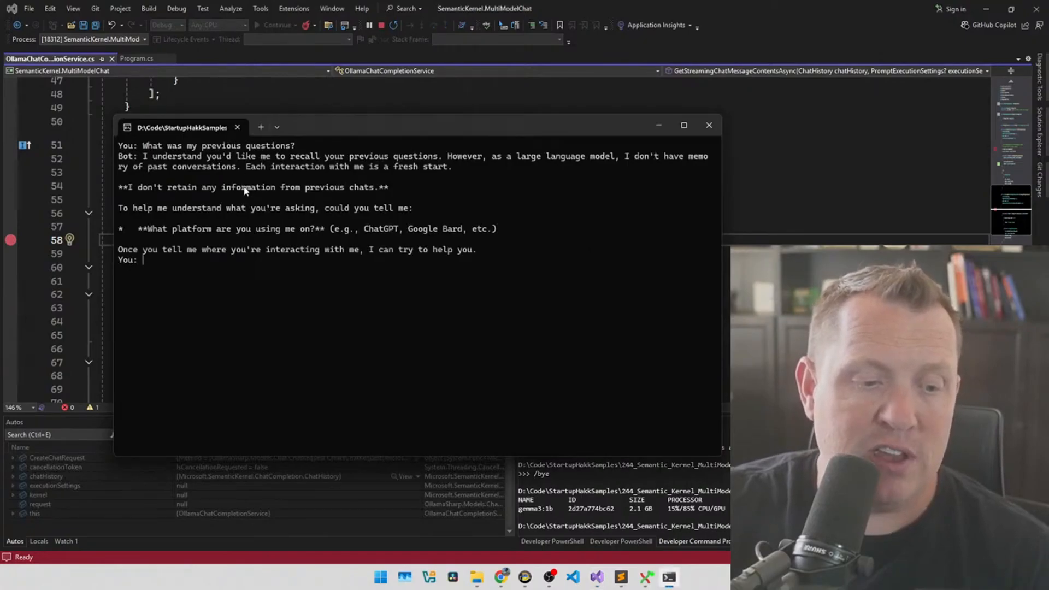
pyautogui.moveTo(296, 206)
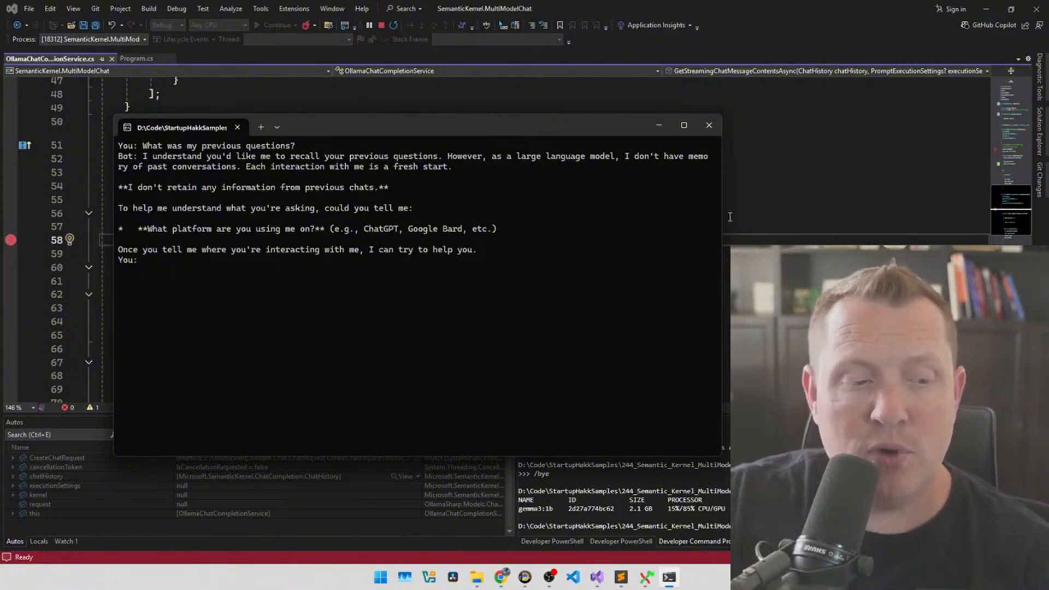
pyautogui.click(709, 125)
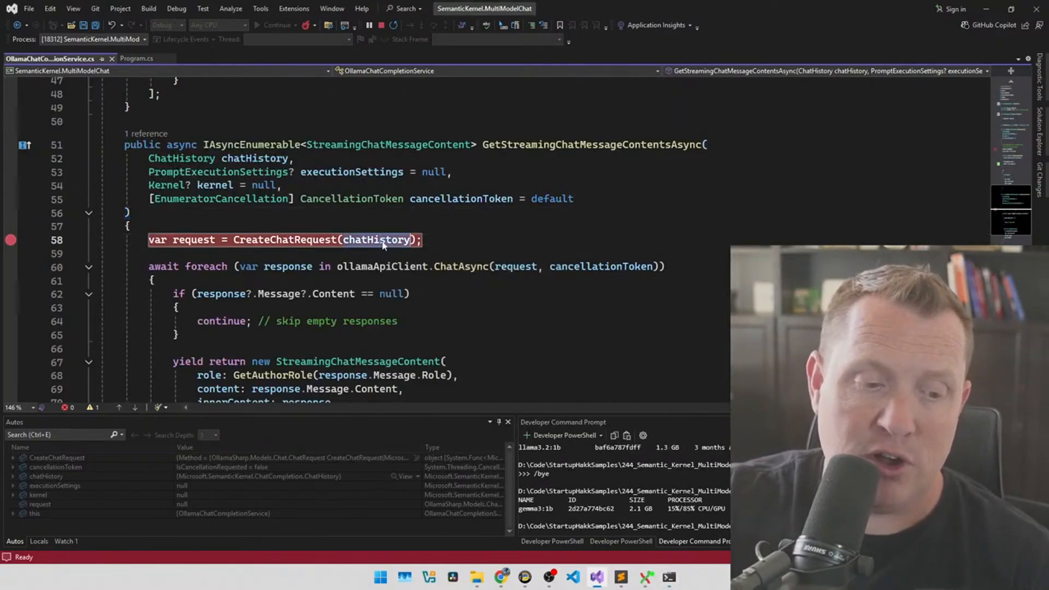
pyautogui.moveTo(323, 239)
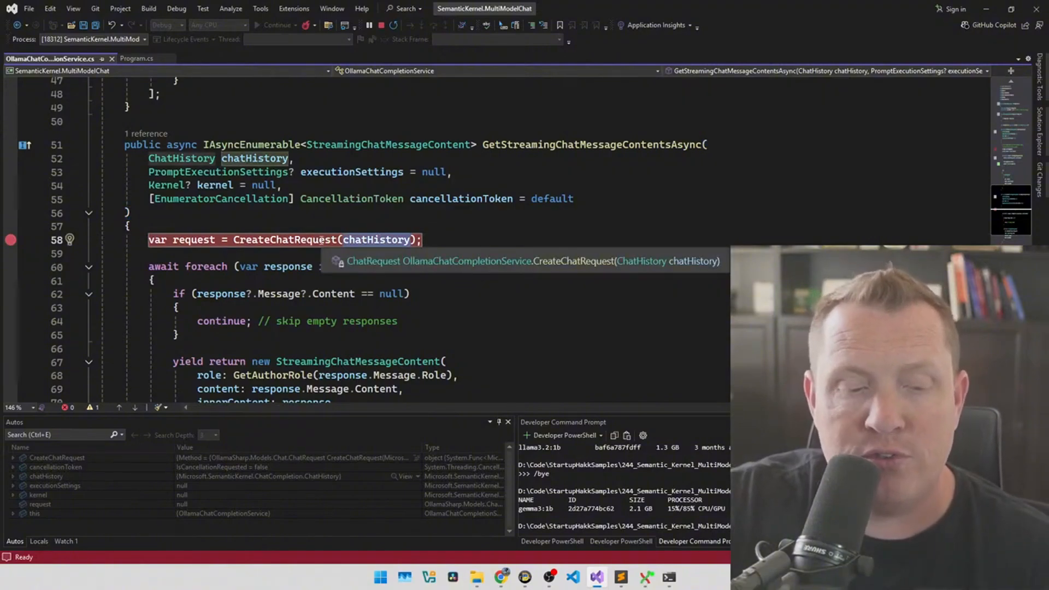
pyautogui.moveTo(384, 240)
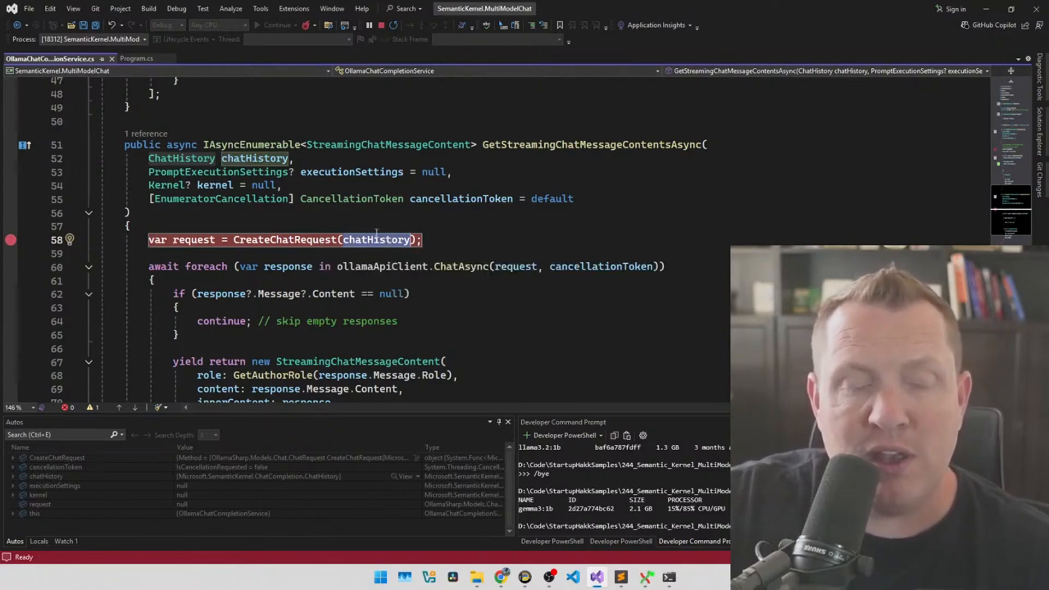
pyautogui.moveTo(376, 239)
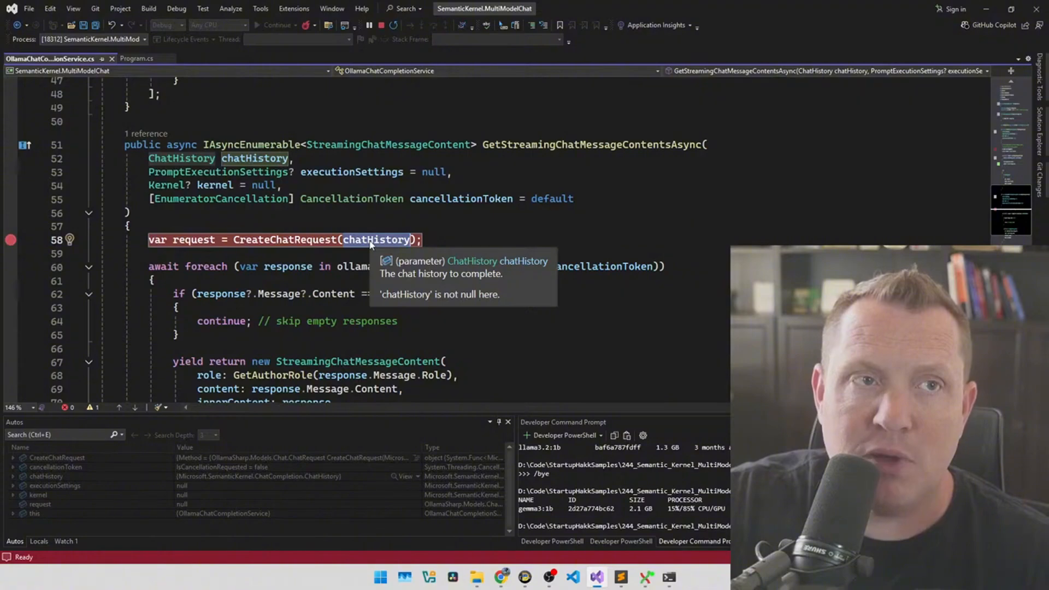
pyautogui.moveTo(288, 34)
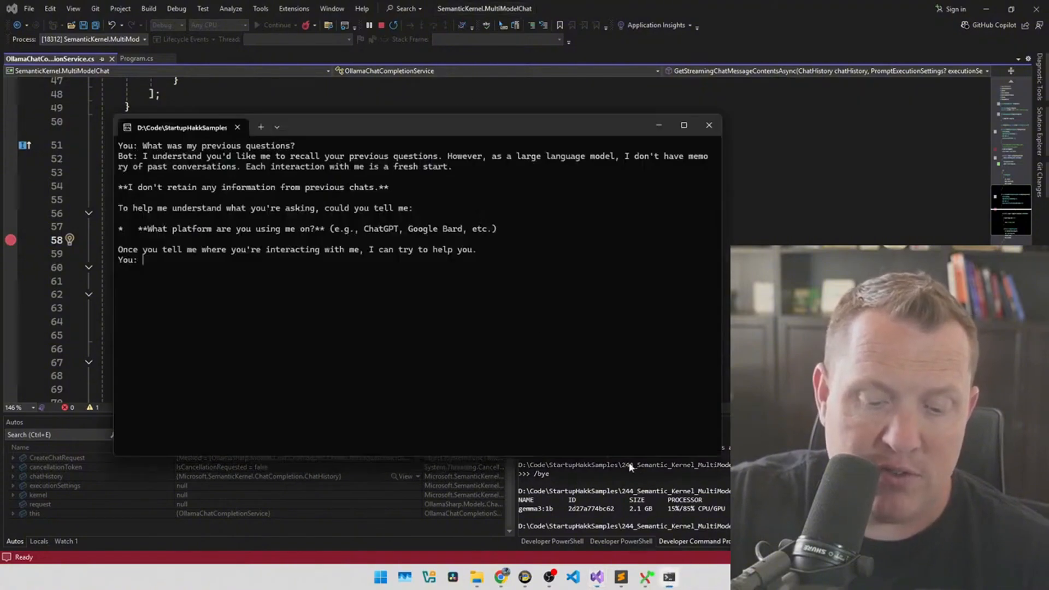
# Step: Ask 'Why is the sky blue' and resume past the breakpoint
pyautogui.write('What was my previous question?')
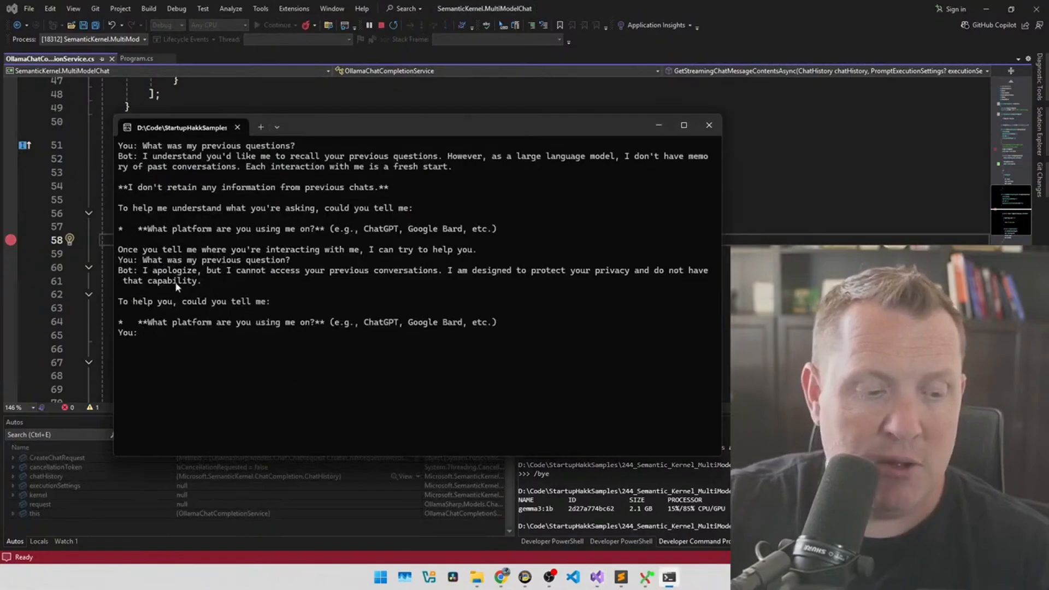
pyautogui.moveTo(171, 231)
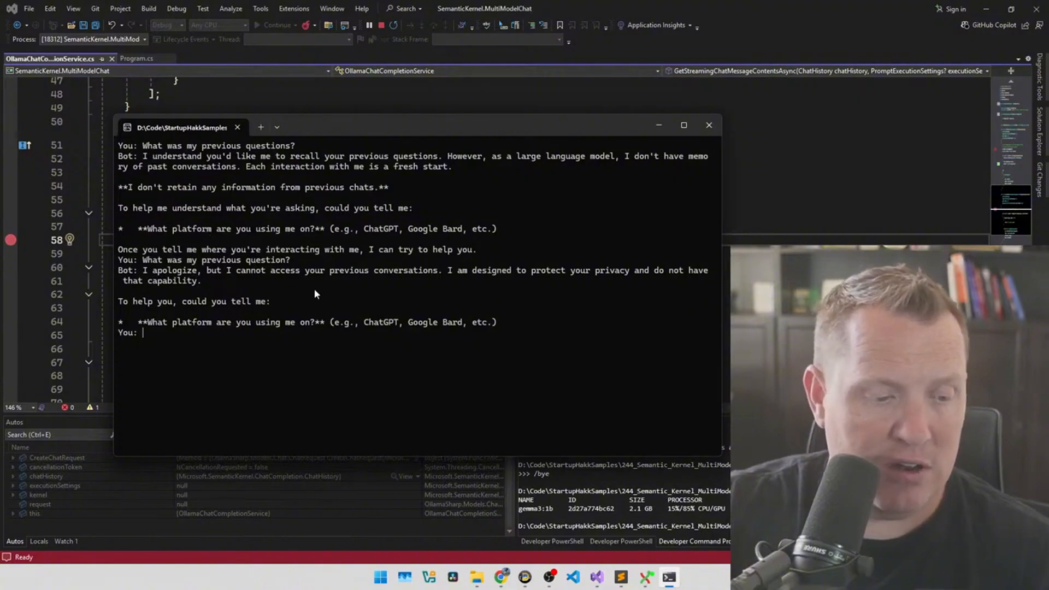
pyautogui.write('Why')
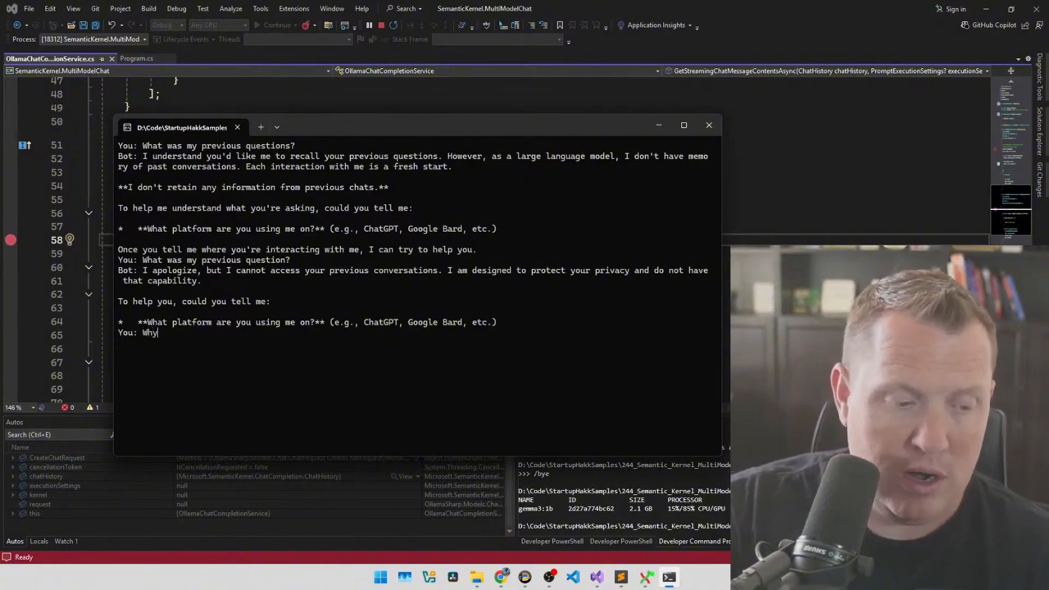
pyautogui.write('is the sky bl')
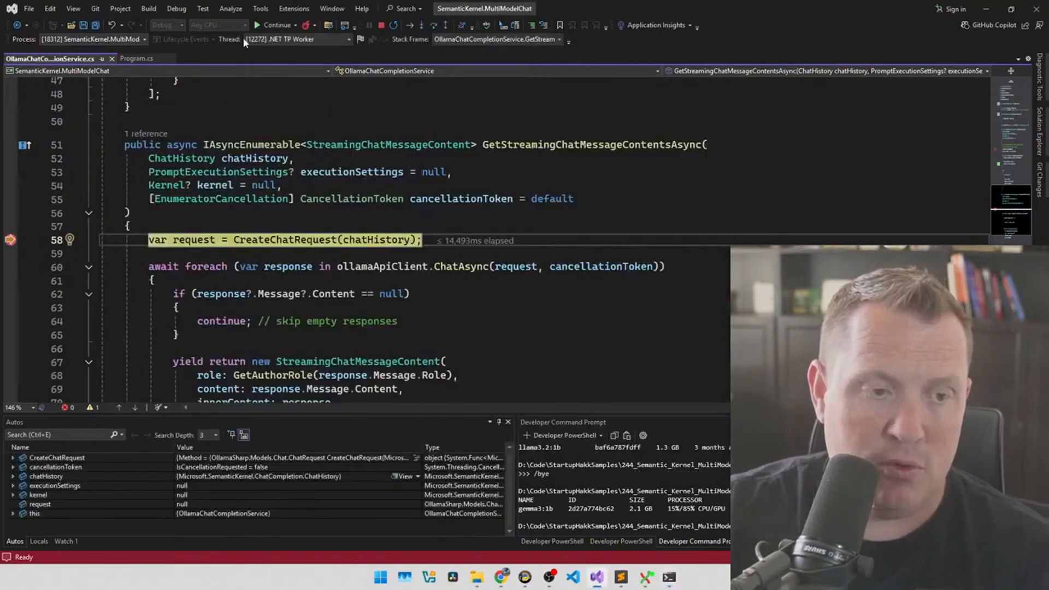
pyautogui.click(275, 25)
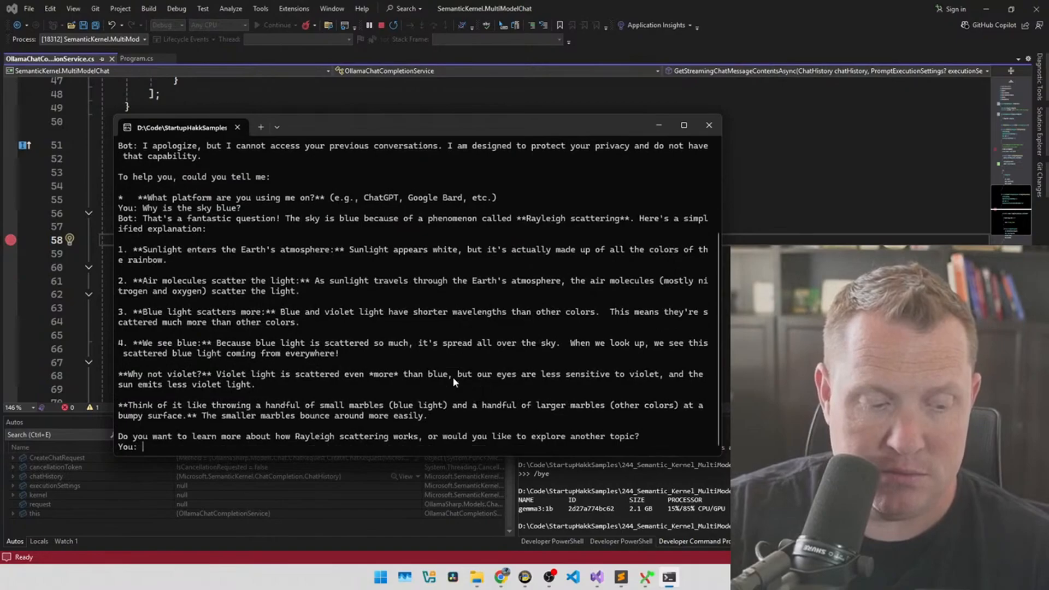
# Step: Ask 'Ok, now explain like I am 5 years old', resume, and highlight the question
pyautogui.write('Ok, now')
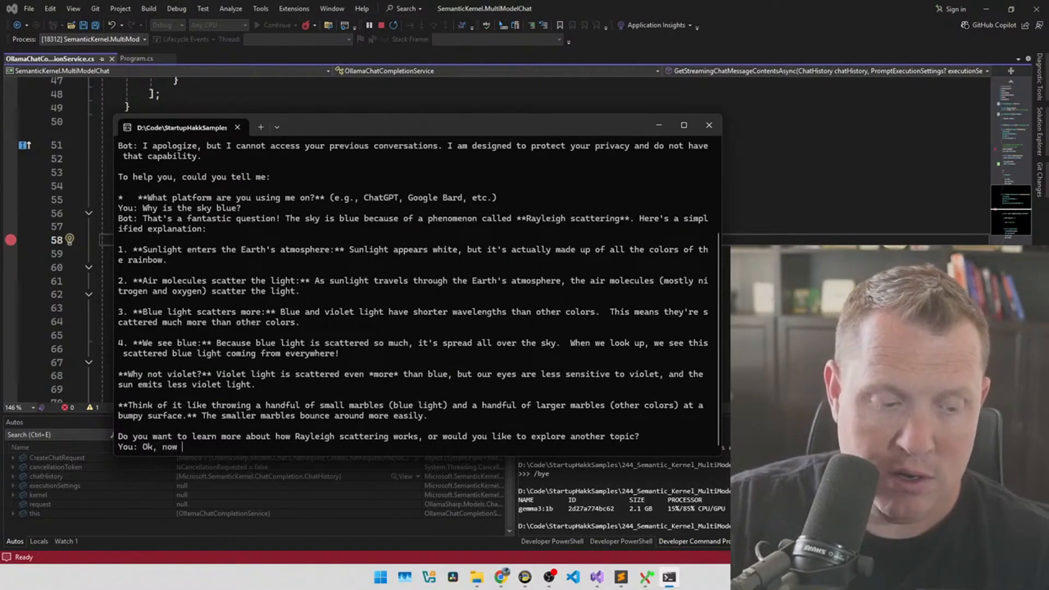
pyautogui.write('explain like')
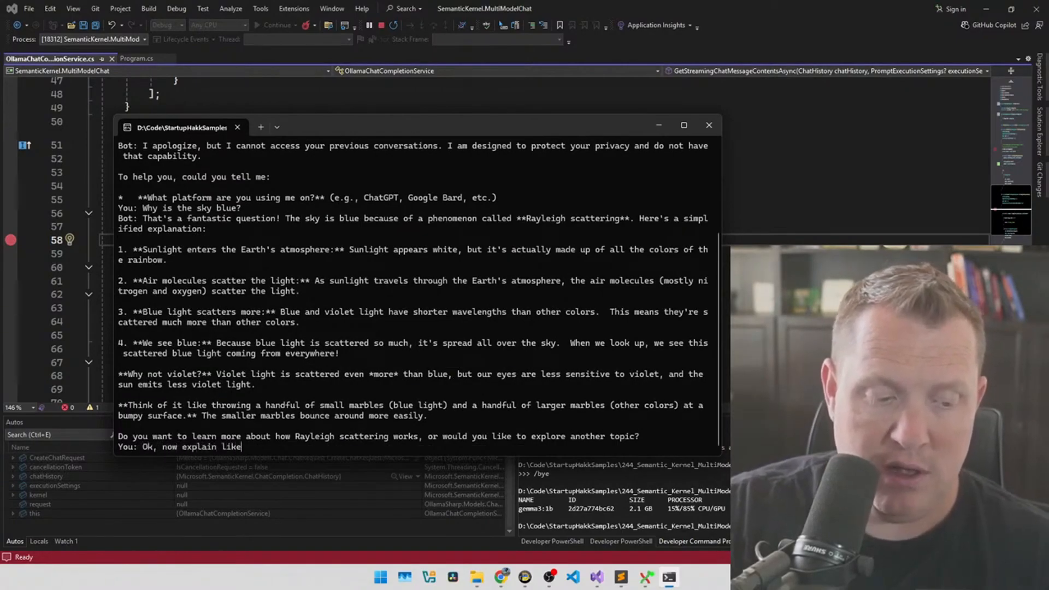
pyautogui.write('I am 5 year')
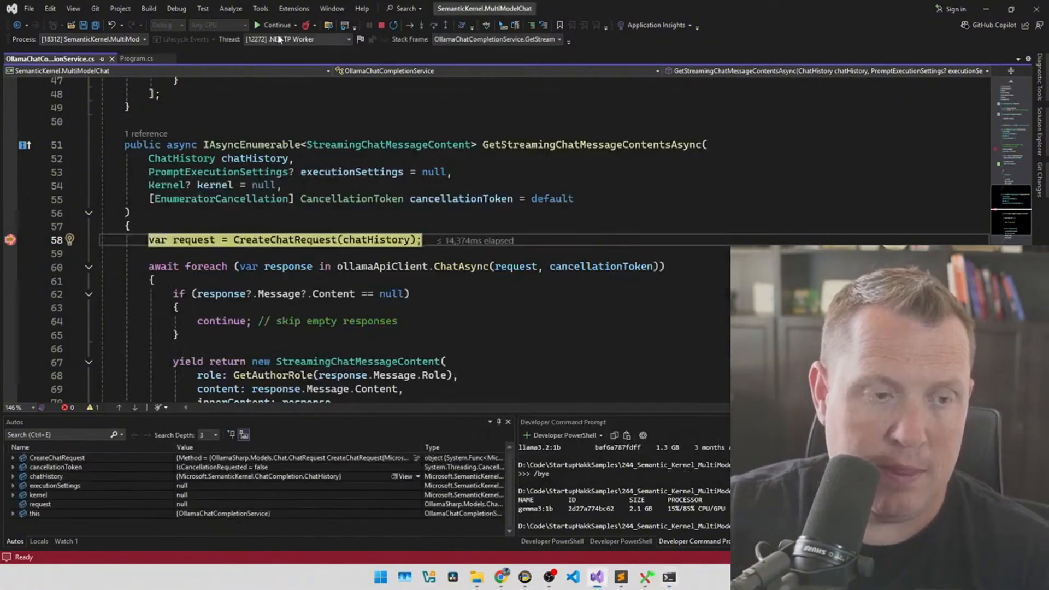
pyautogui.click(274, 25)
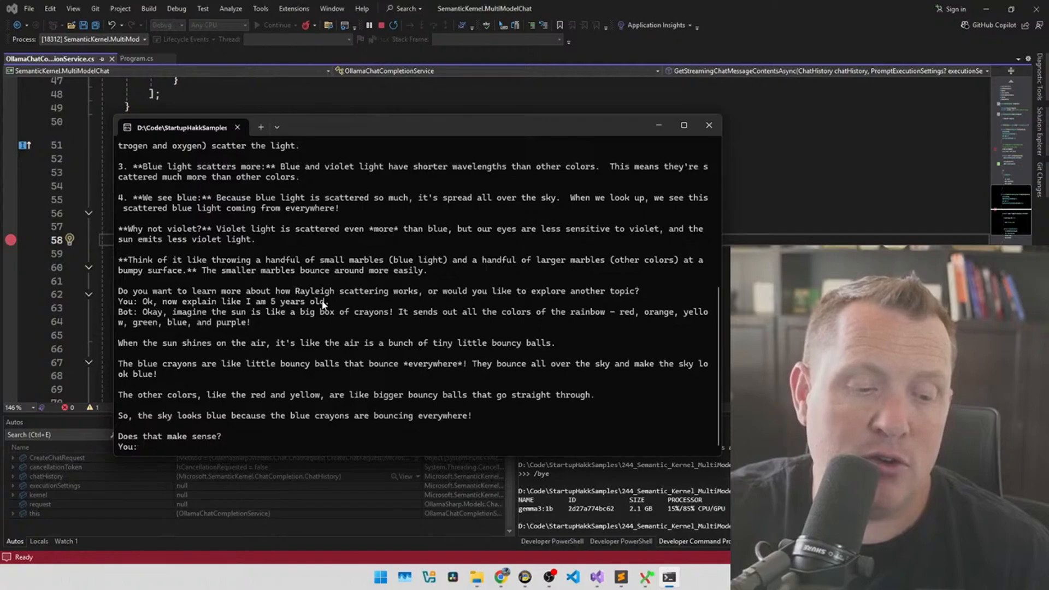
pyautogui.doubleClick(235, 302)
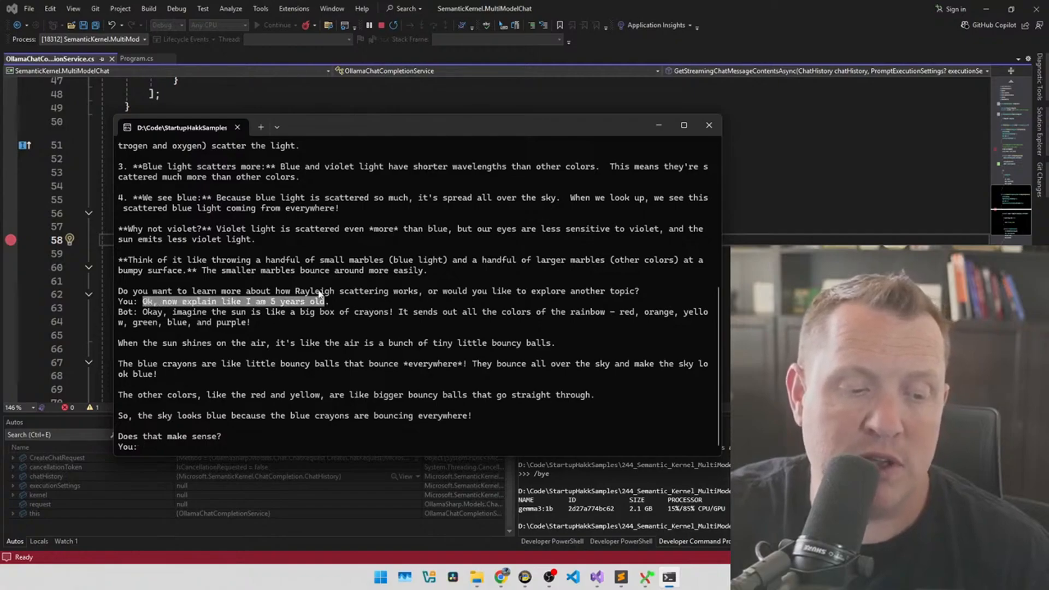
pyautogui.moveTo(704, 253)
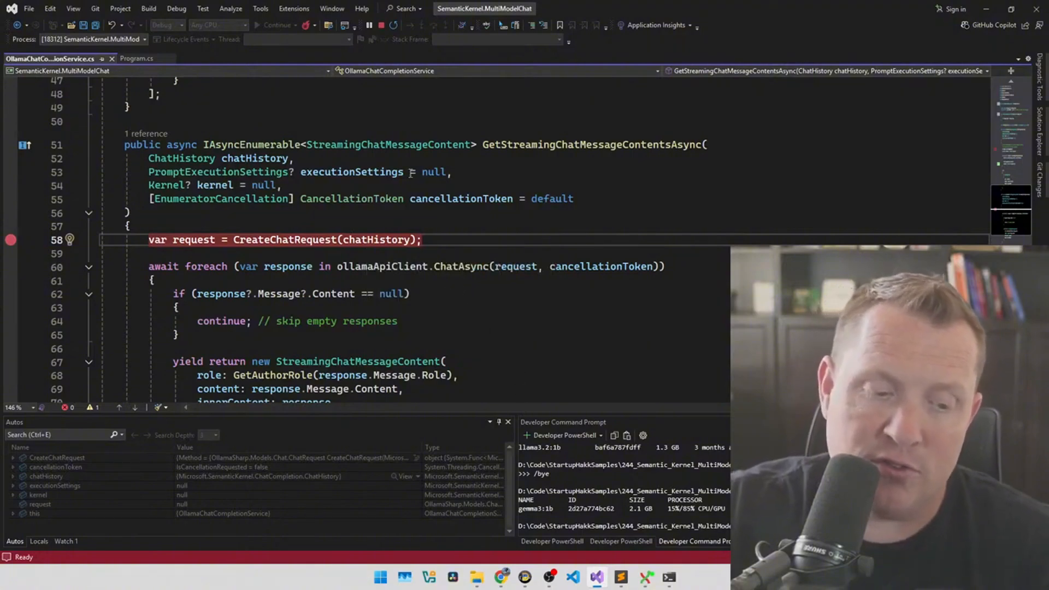
pyautogui.moveTo(370, 25)
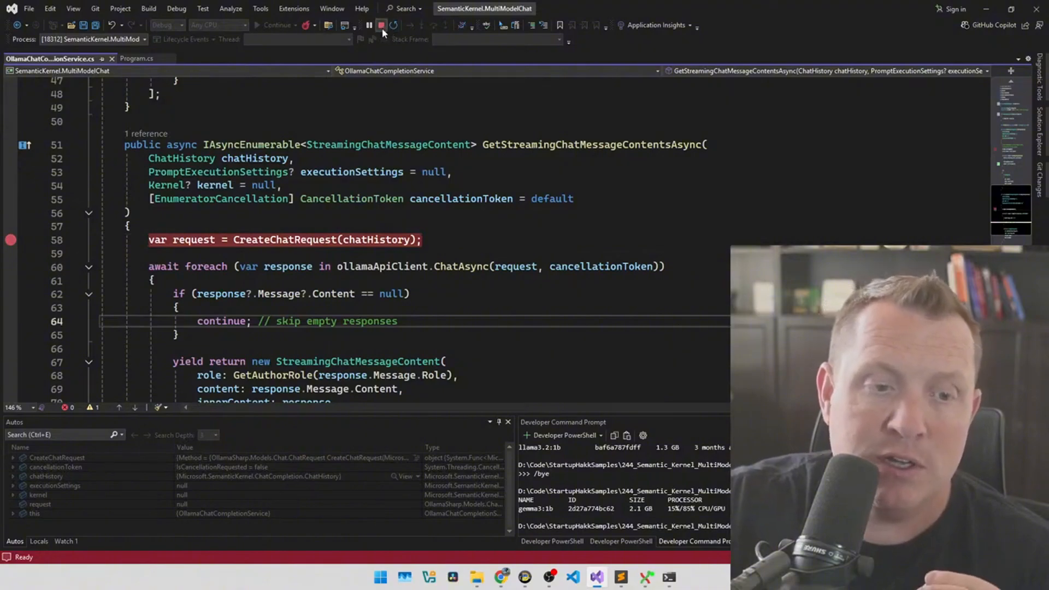
# Step: Stop the chat app's debug session from the debug toolbar
pyautogui.click(382, 24)
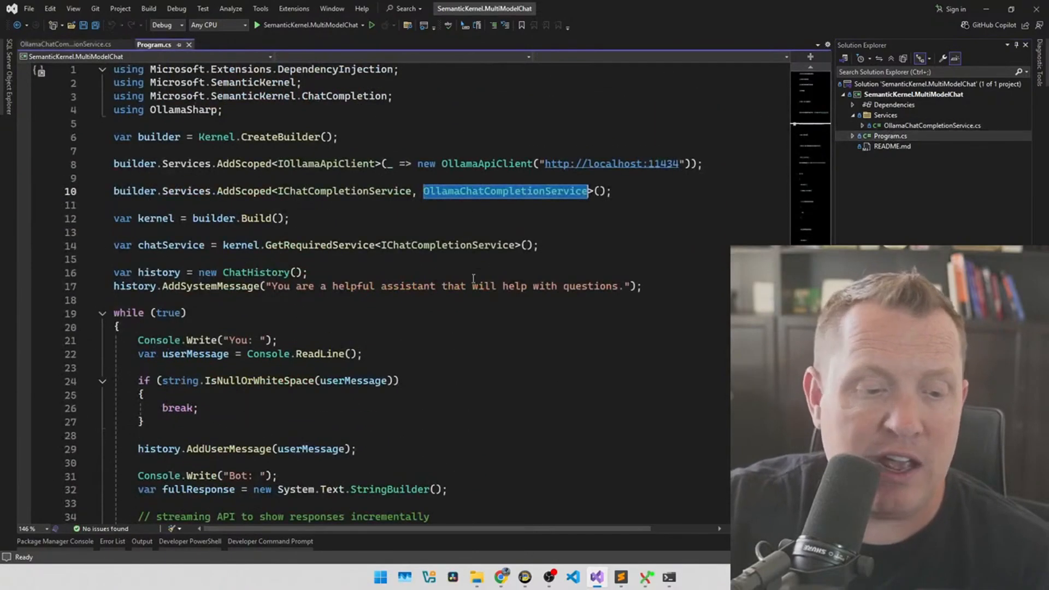
# Step: Scroll through OllamaChatCompletionService.cs from the model constant to the streaming method
pyautogui.scroll(-3)
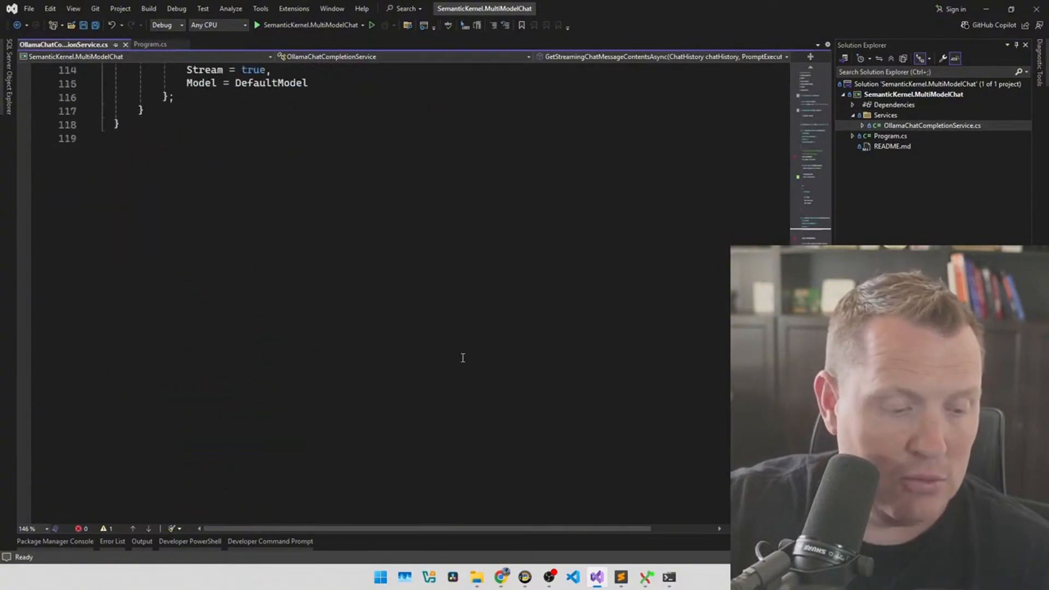
pyautogui.scroll(3)
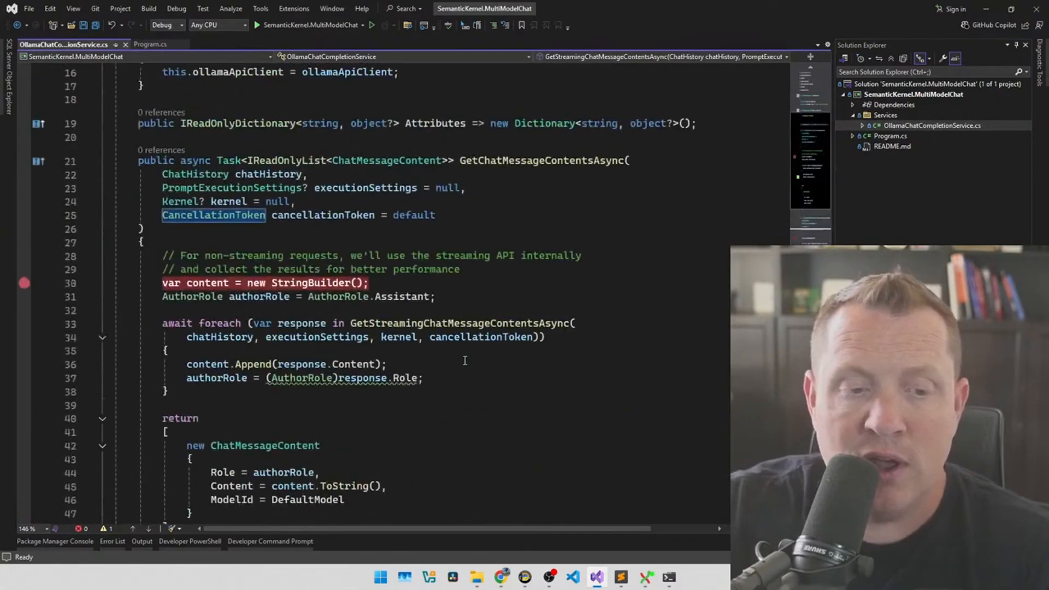
pyautogui.scroll(3)
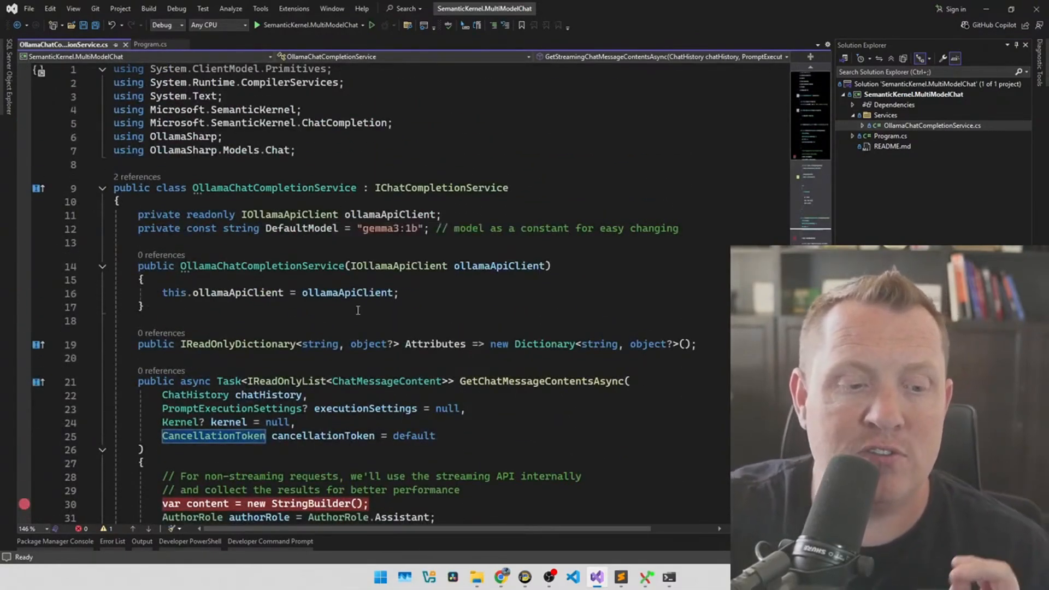
pyautogui.scroll(-3)
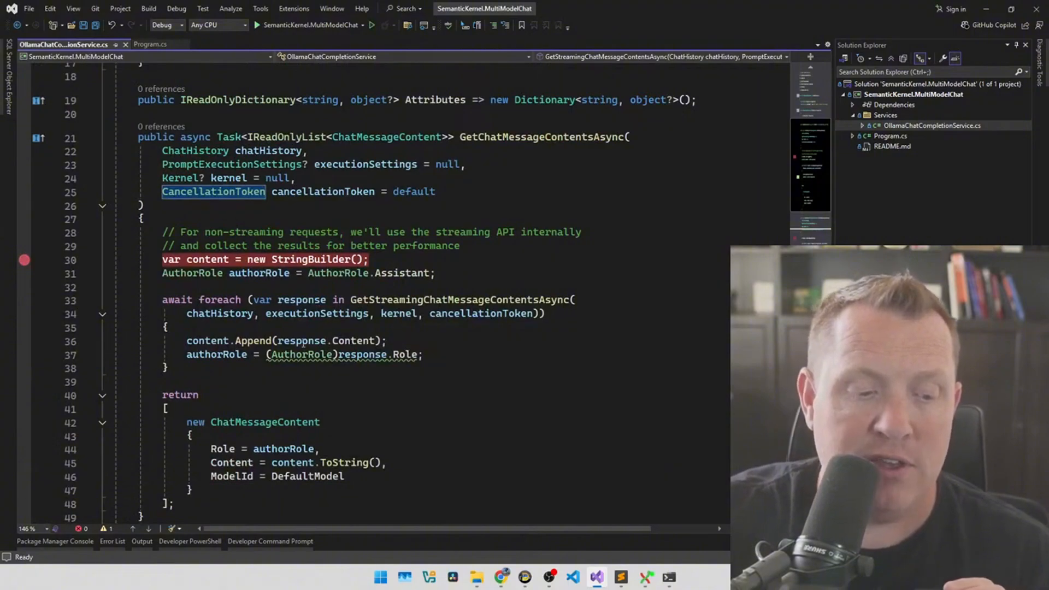
pyautogui.scroll(-3)
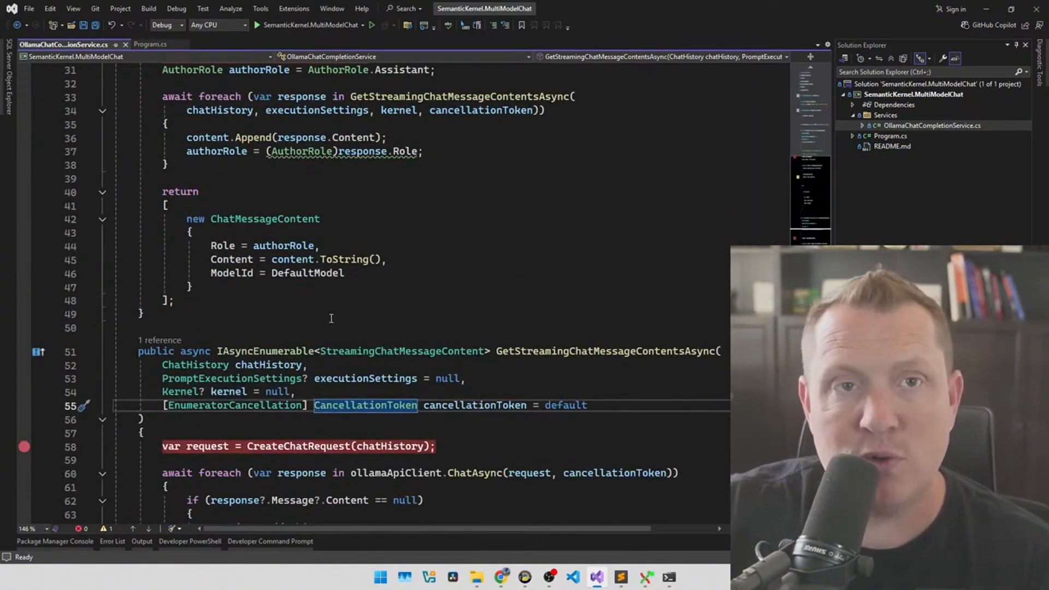